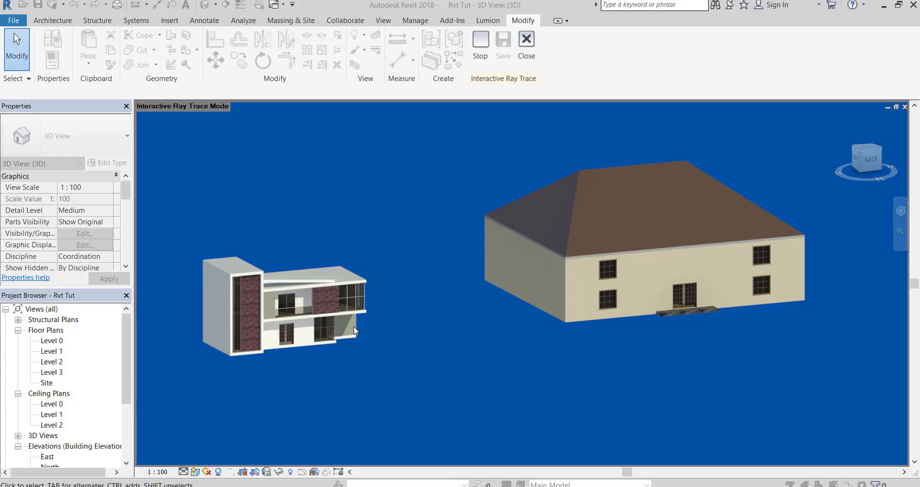
mouse_move(288, 416)
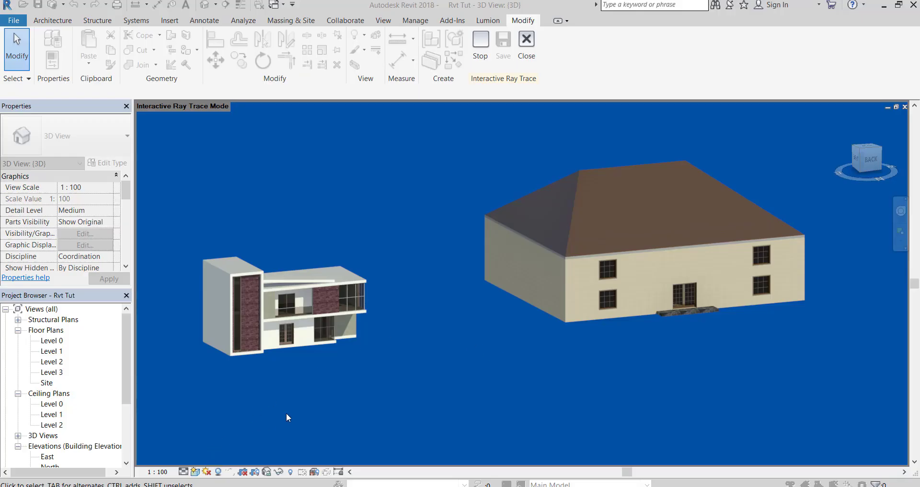
mouse_move(404, 385)
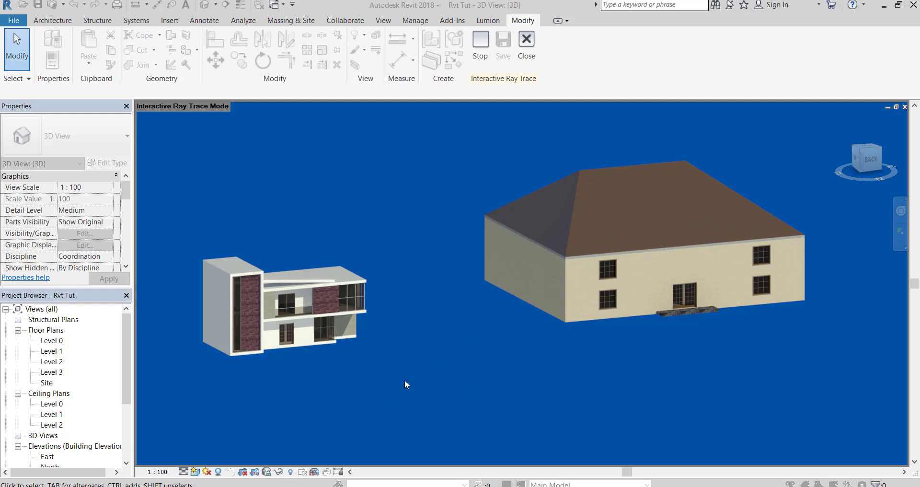
Switch the 3D view's visual style from Ray Trace to Realistic.
left_click(196, 472)
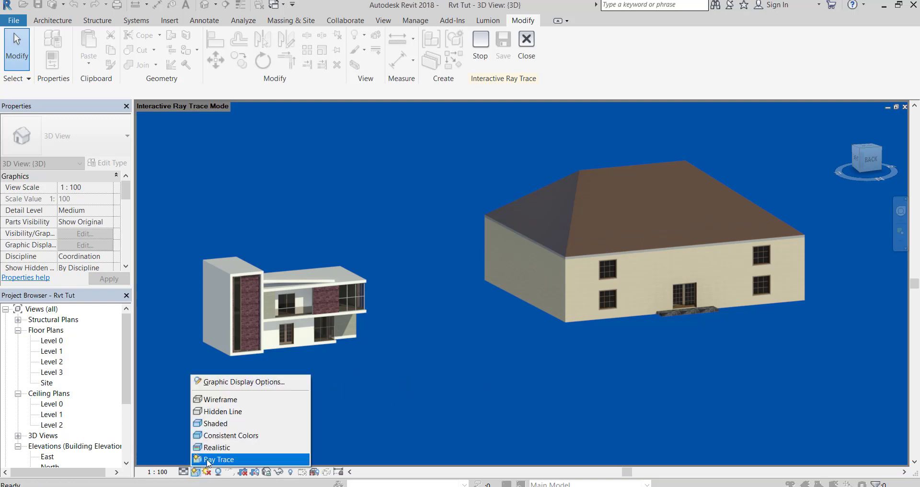
left_click(220, 458)
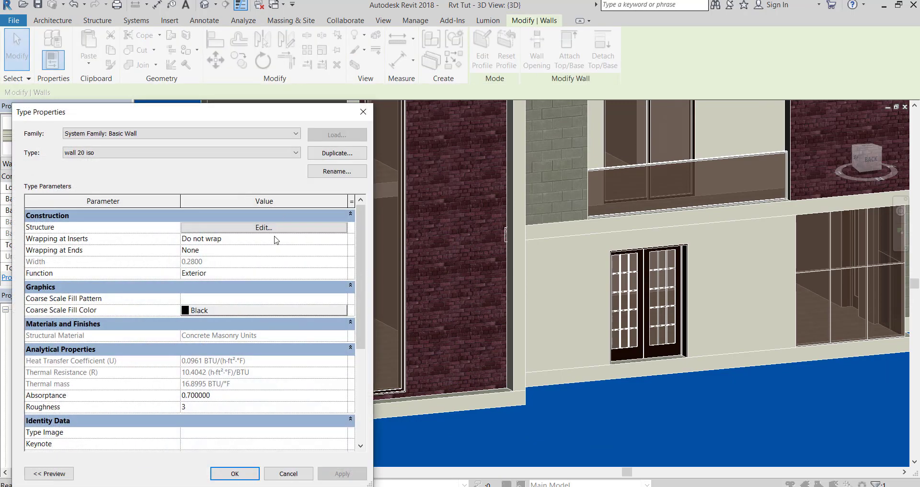
Inspect the Plaster finish layers in the wall 20 iso assembly, close it, and reopen the wall's type properties.
left_click(263, 227)
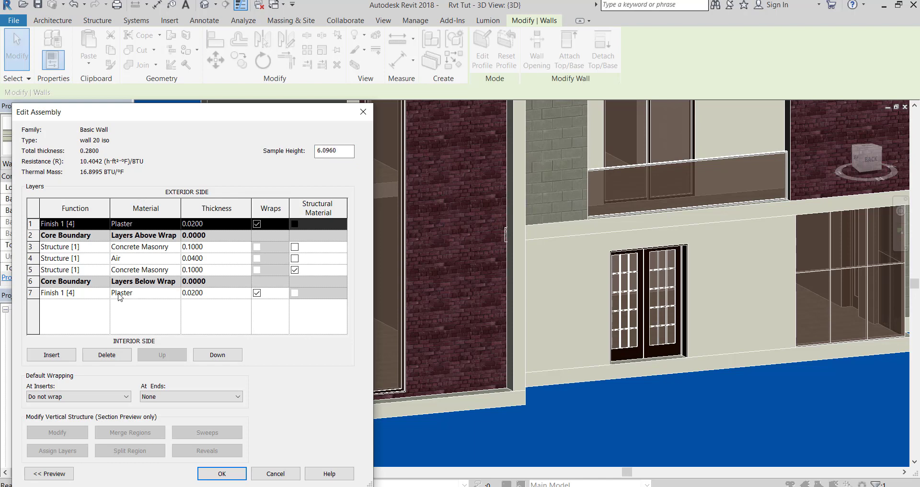
left_click(145, 293)
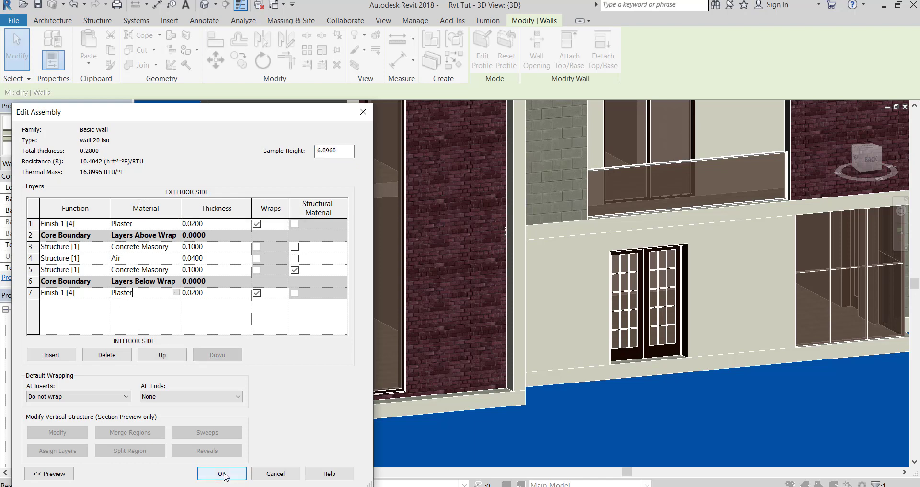
left_click(222, 473)
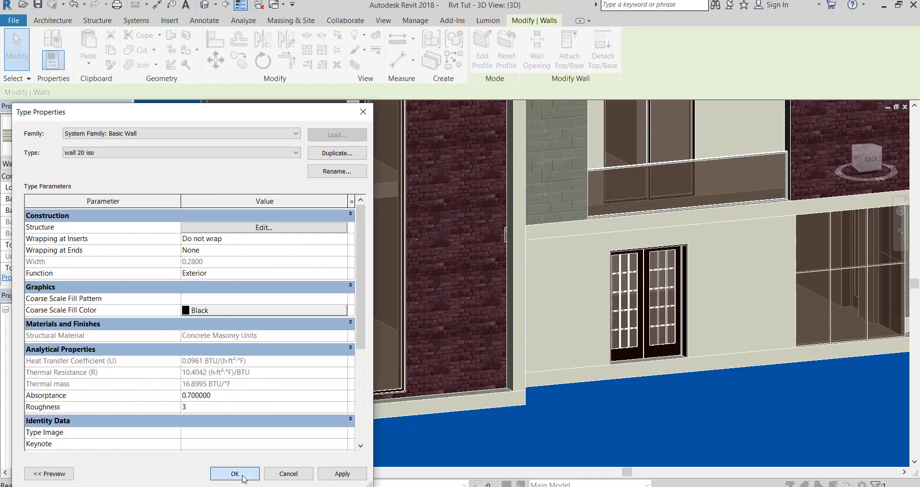
left_click(235, 473)
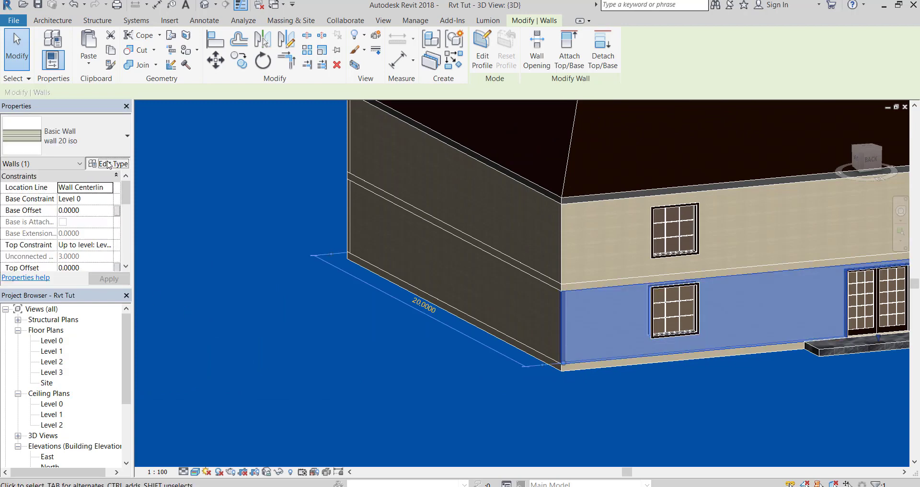
left_click(111, 163)
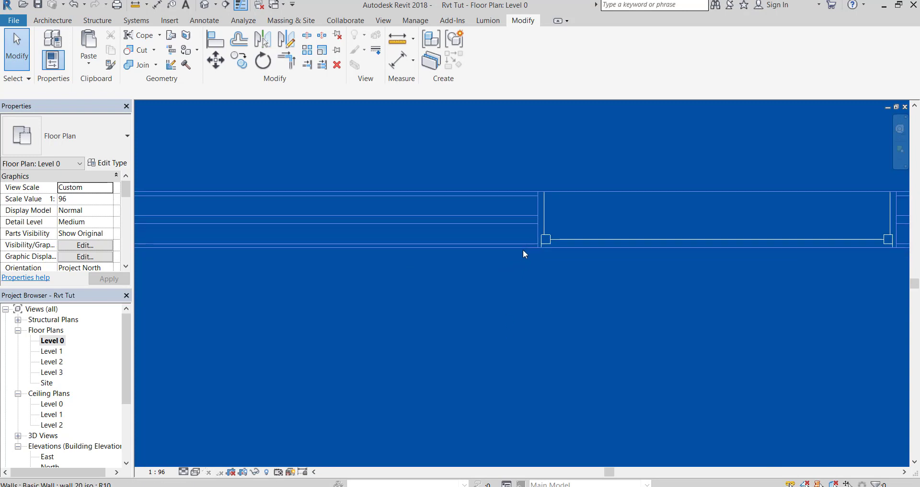
Set the Level 0 floor plan's visual style to Realistic.
left_click(195, 471)
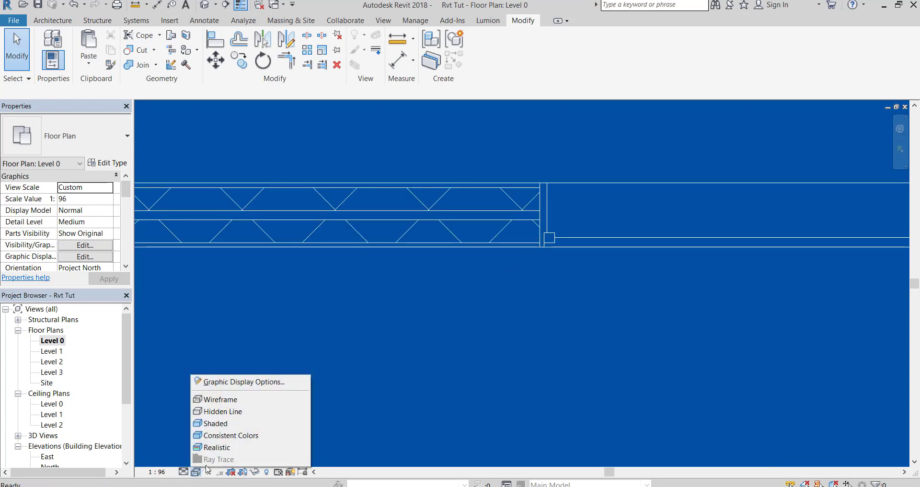
mouse_move(230, 435)
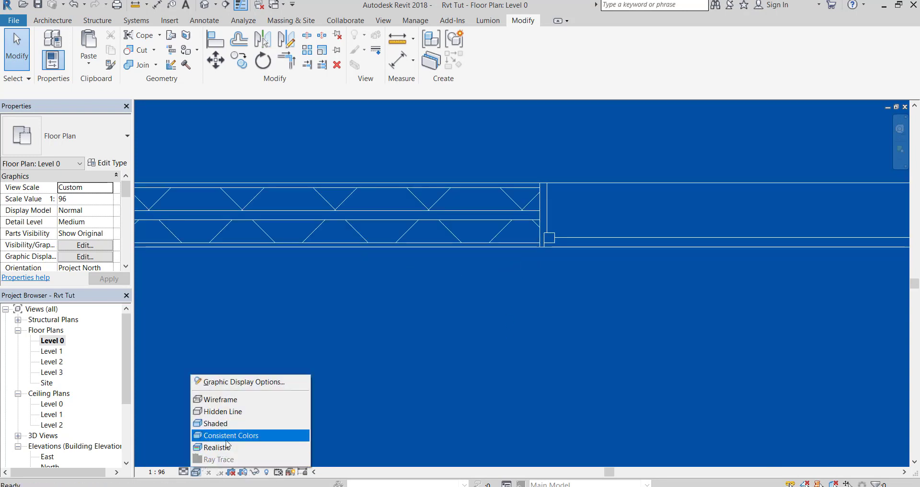
left_click(231, 434)
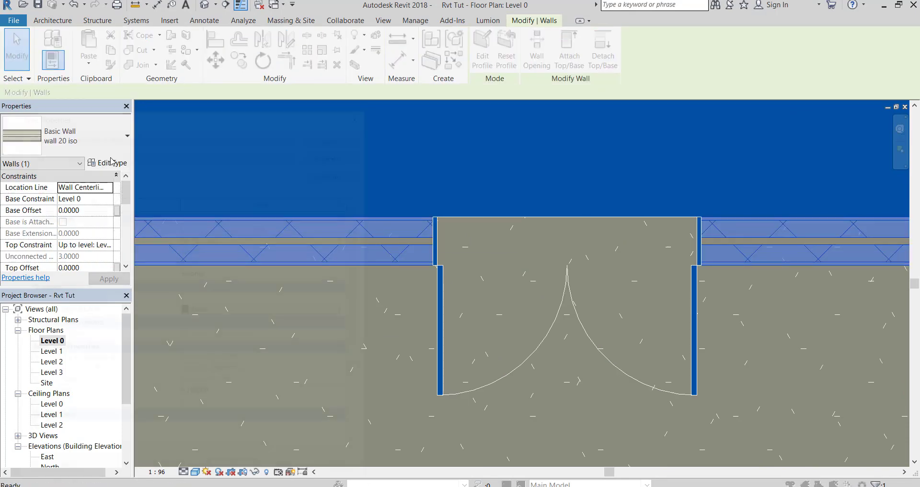
Set Wrapping at Inserts to Both for the exterior wall 20 iso type and apply it.
left_click(107, 163)
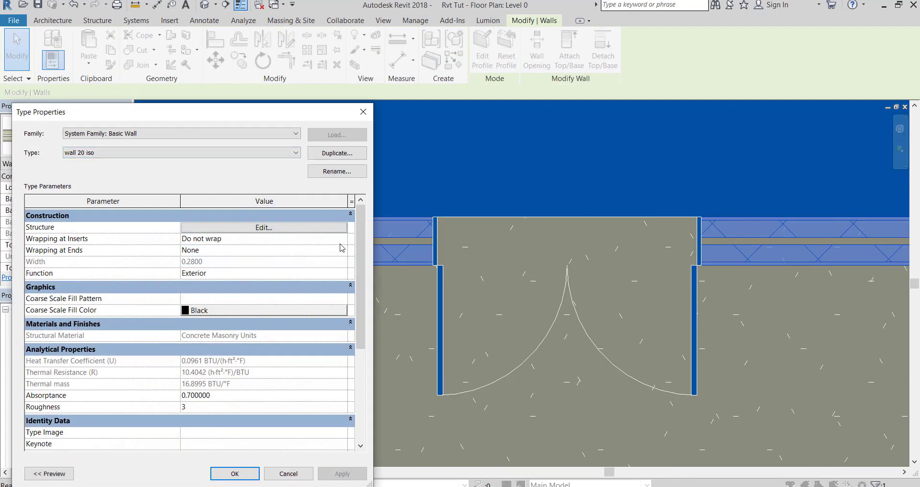
left_click(265, 238)
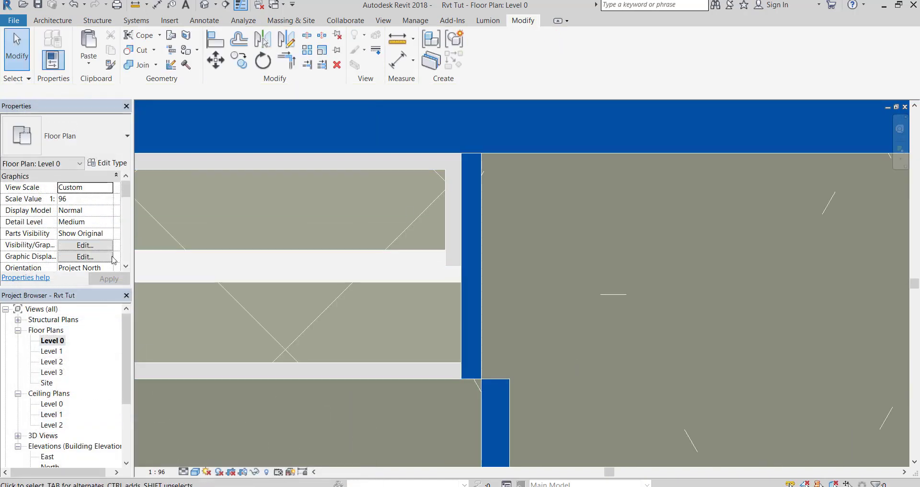
left_click(293, 211)
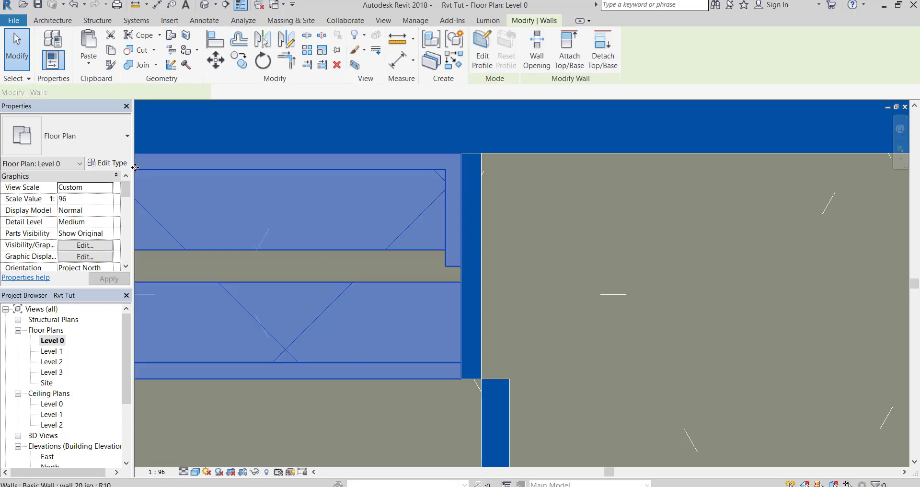
left_click(107, 163)
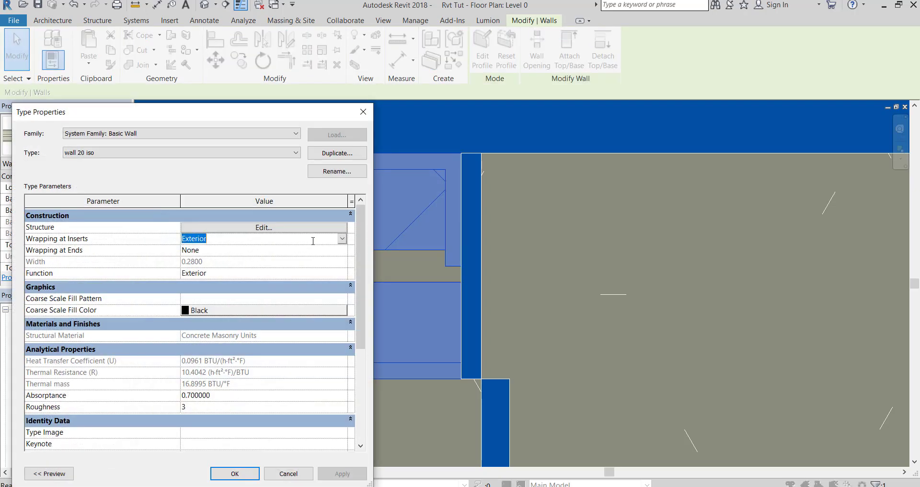
left_click(341, 237)
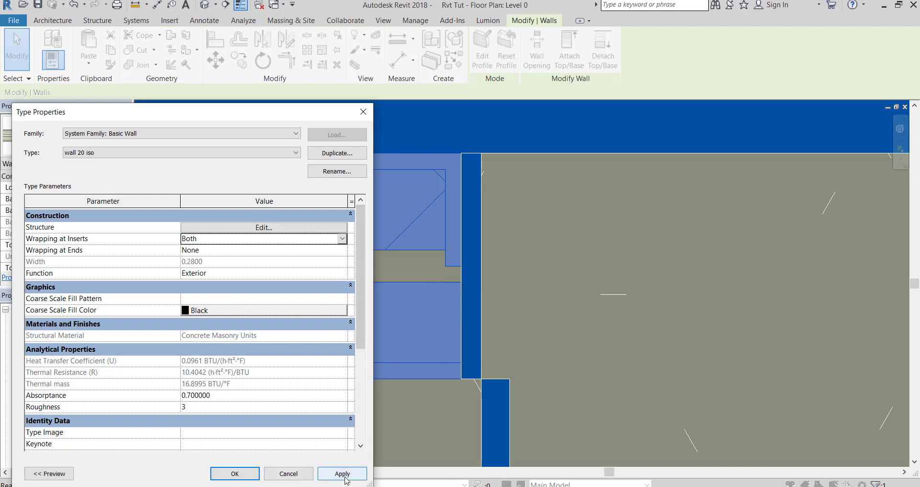
left_click(342, 473)
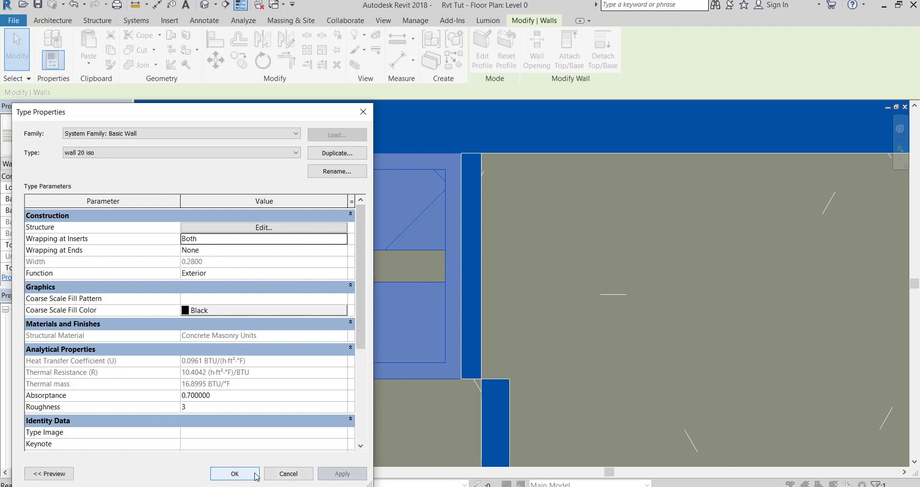
left_click(234, 473)
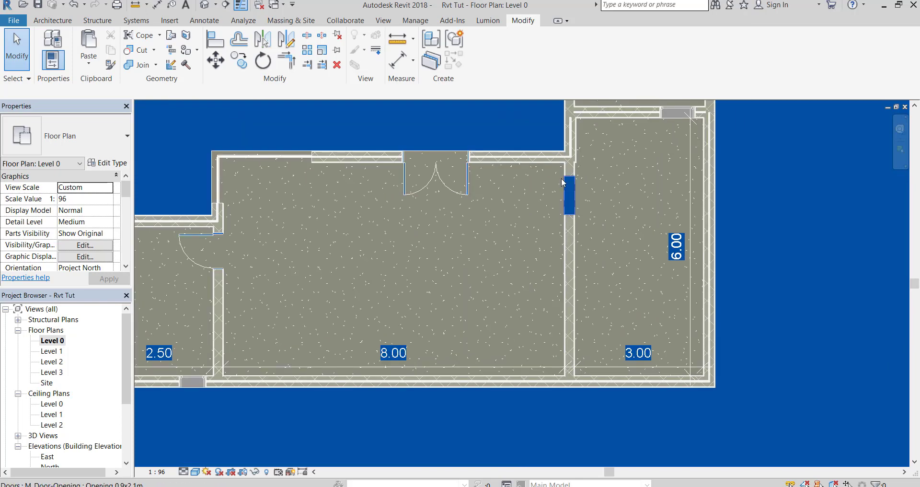
Set Wrapping at Inserts to Both for the interior wall 20 type and confirm.
left_click(566, 197)
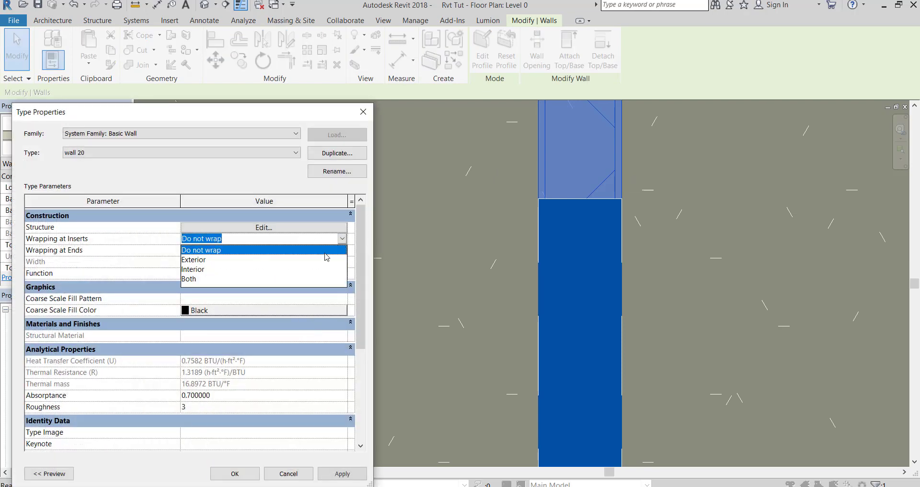
left_click(189, 279)
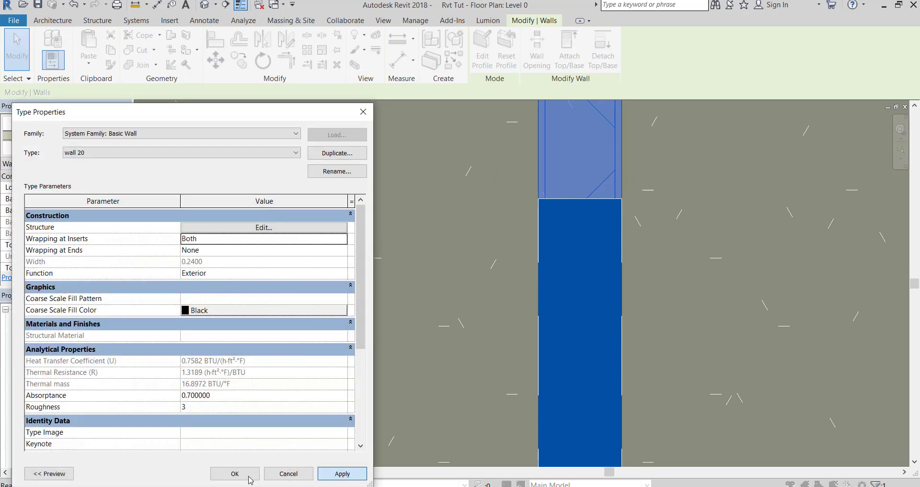
left_click(234, 473)
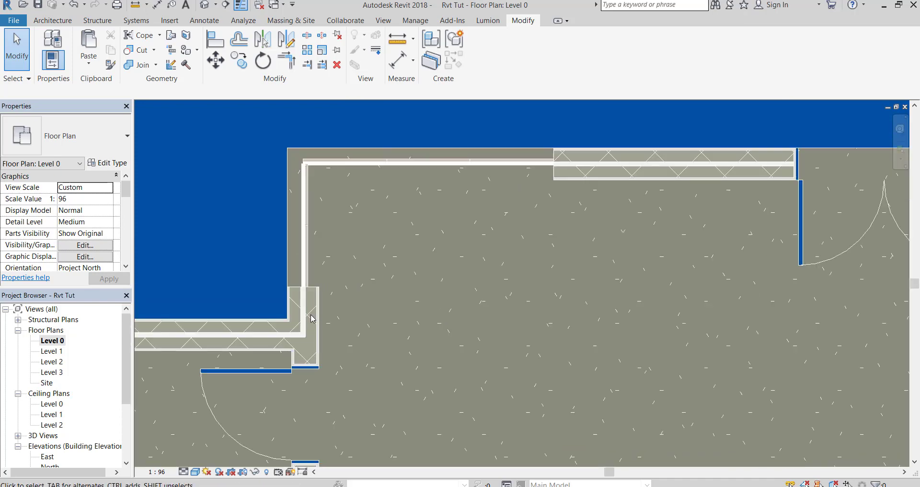
Set Wrapping at Ends to Exterior for the corner wall 20 iso type and apply it.
left_click(310, 317)
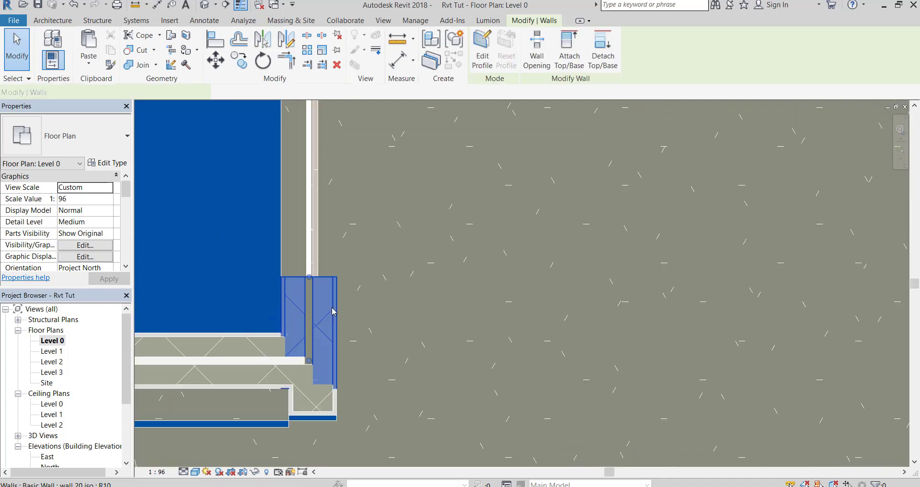
left_click(107, 163)
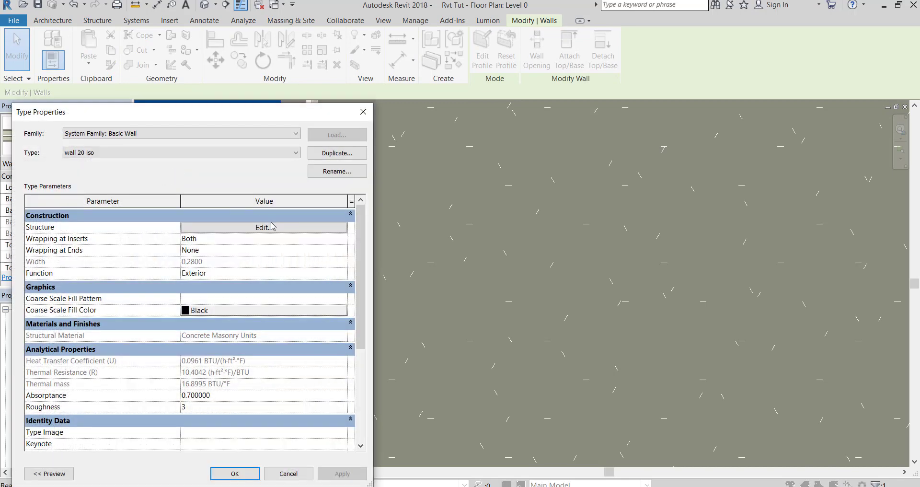
left_click(264, 250)
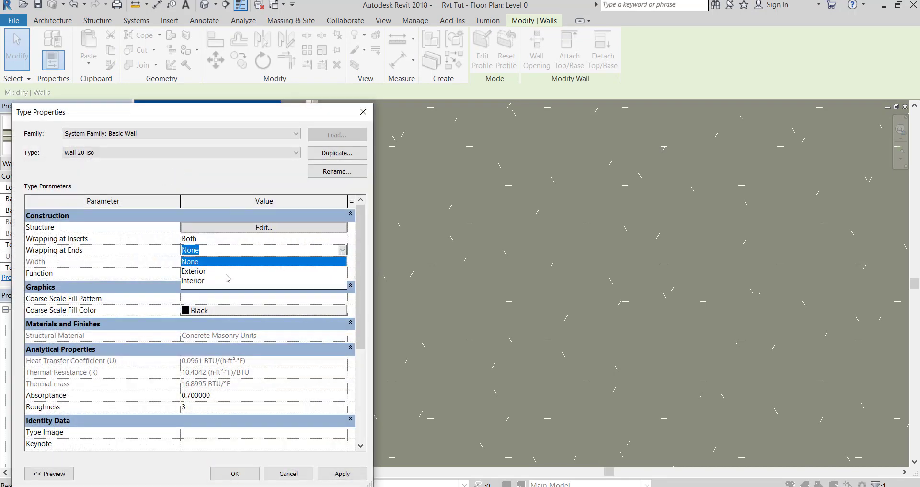
left_click(194, 272)
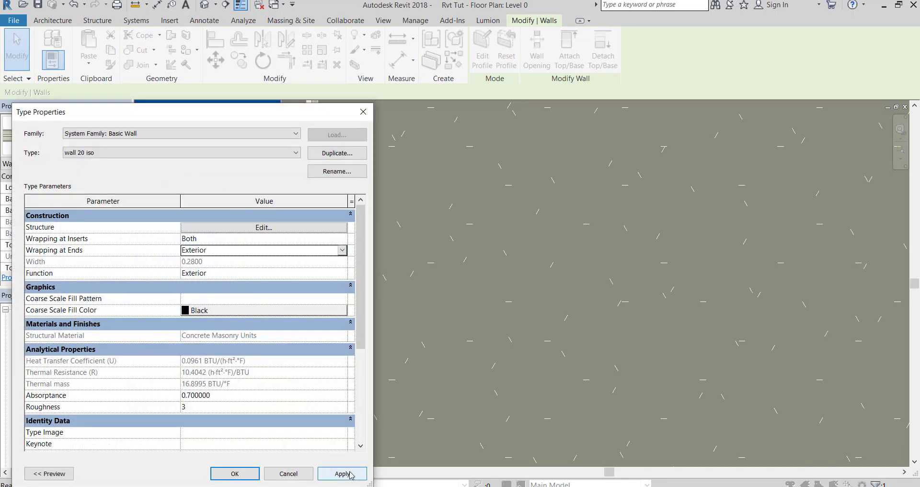
left_click(234, 474)
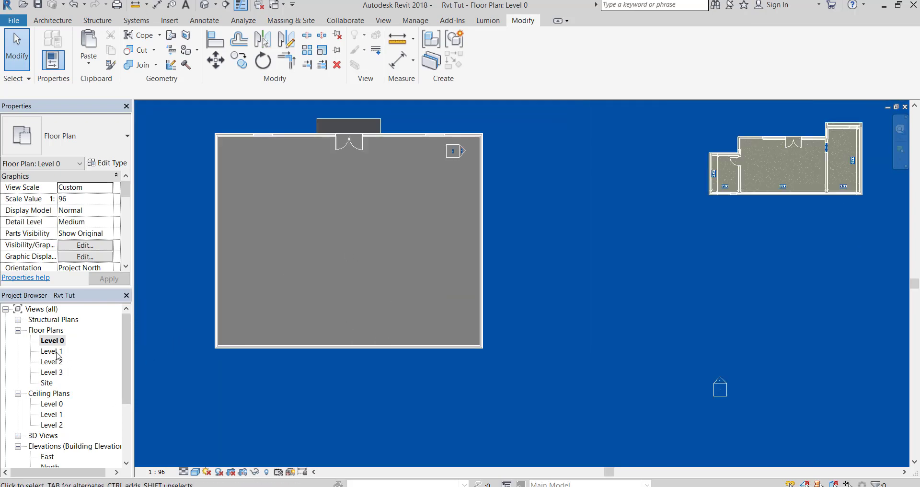
Open the Level 1 floor plan from the Project Browser and set its visual style to Realistic.
double_click(52, 350)
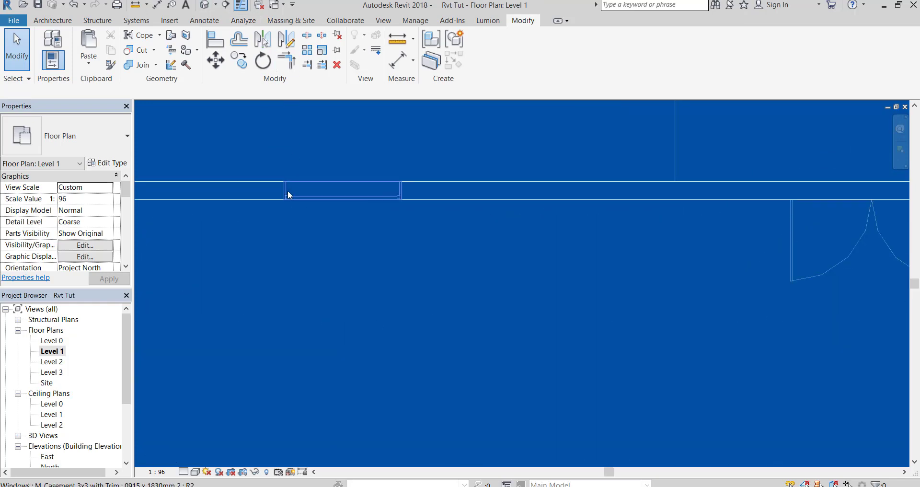
left_click(196, 471)
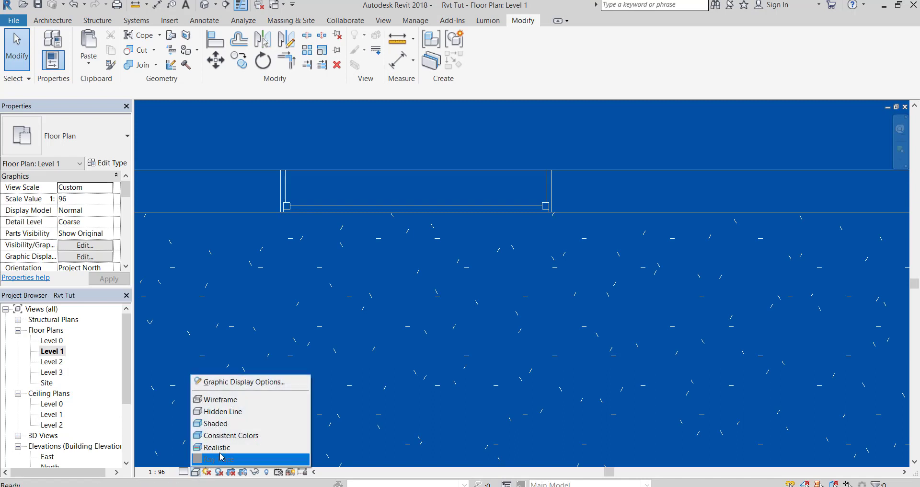
left_click(221, 459)
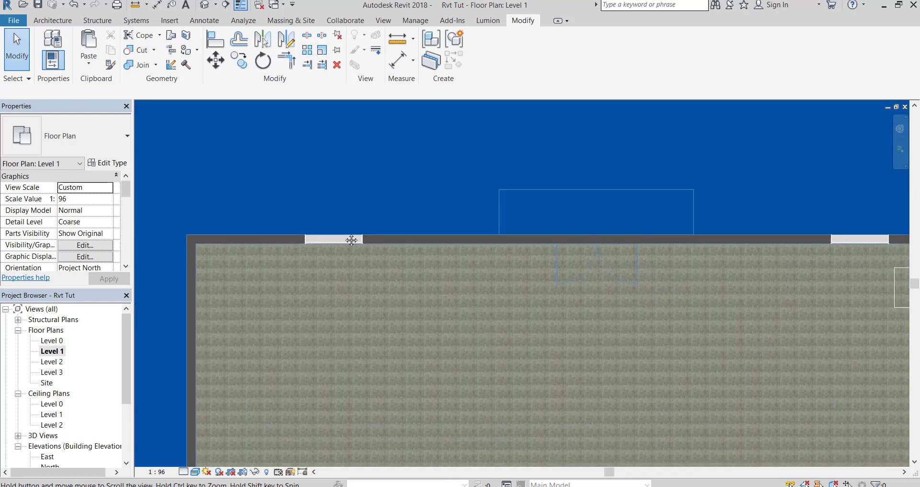
Change the Level 1 plan's detail level from the view control bar.
left_click(186, 473)
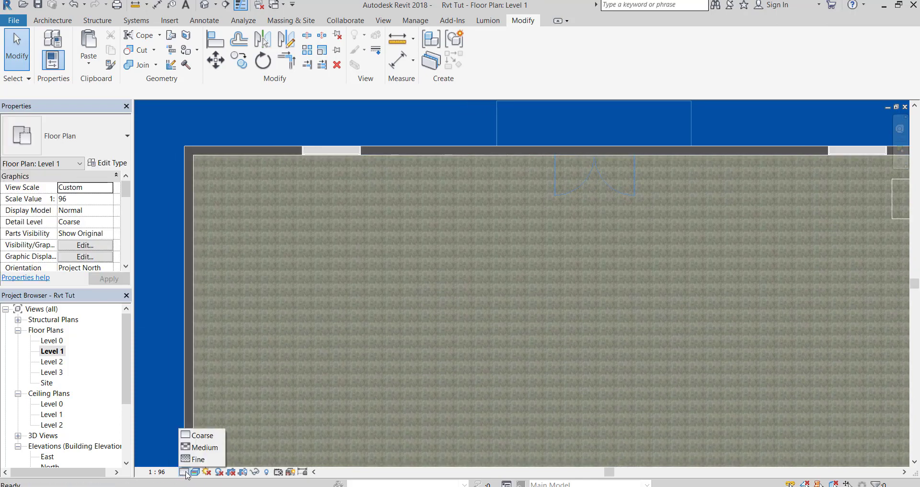
left_click(206, 447)
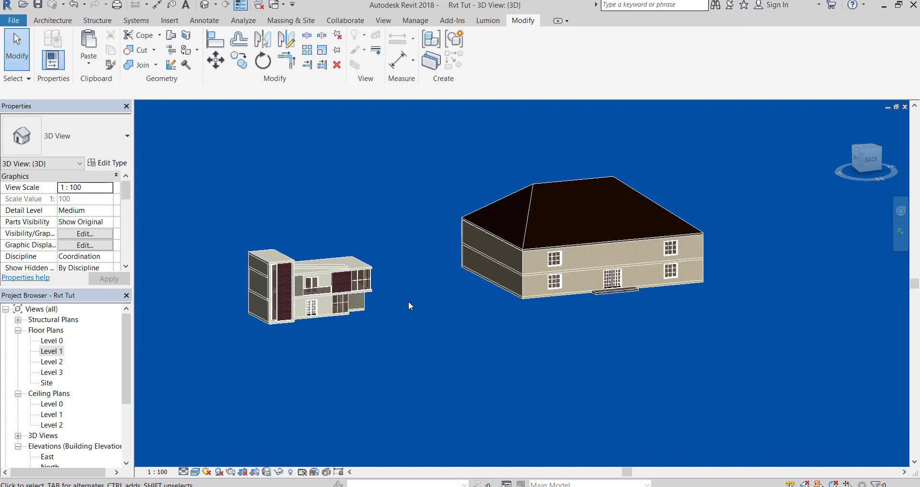
mouse_move(235, 121)
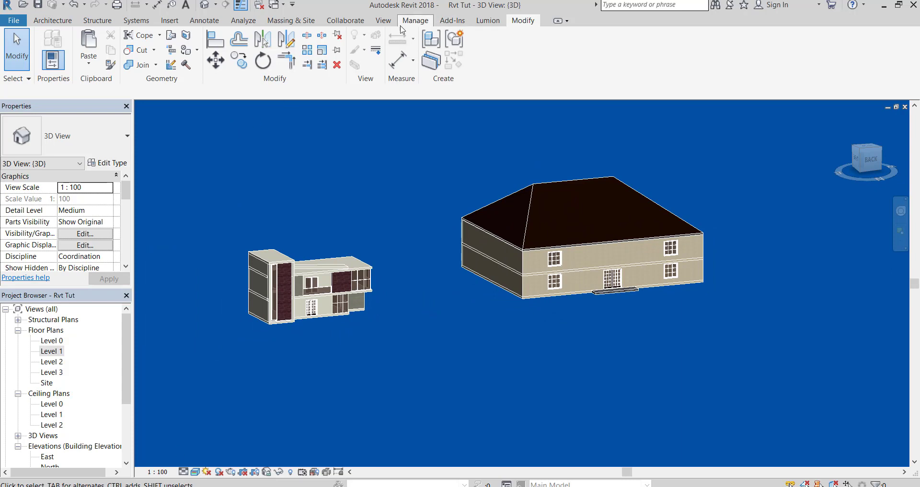
left_click(364, 273)
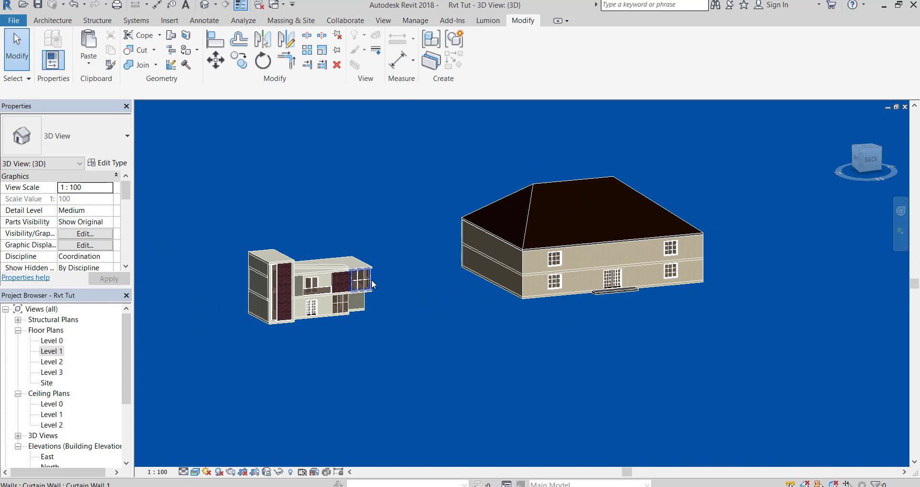
left_click(414, 20)
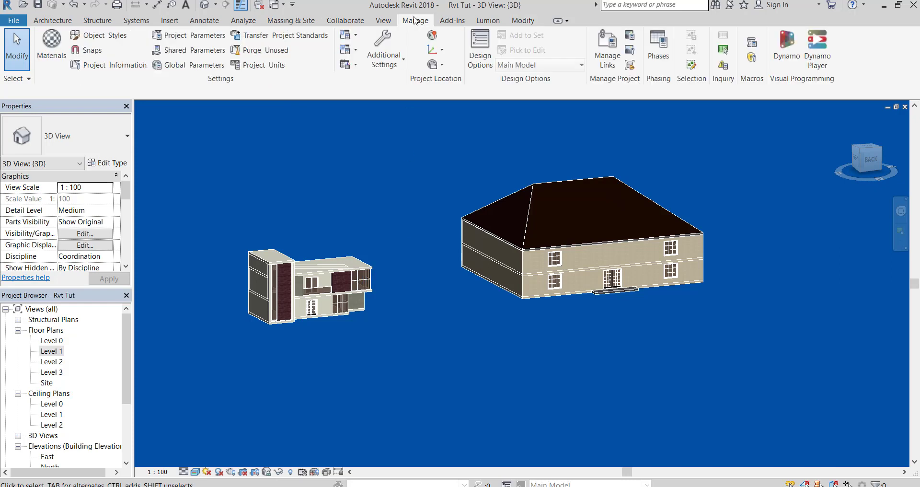
mouse_move(454, 159)
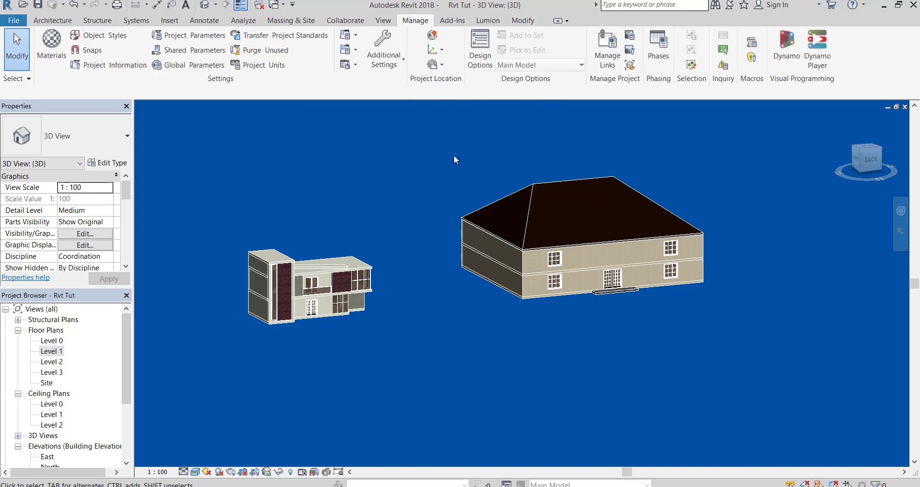
mouse_move(140, 355)
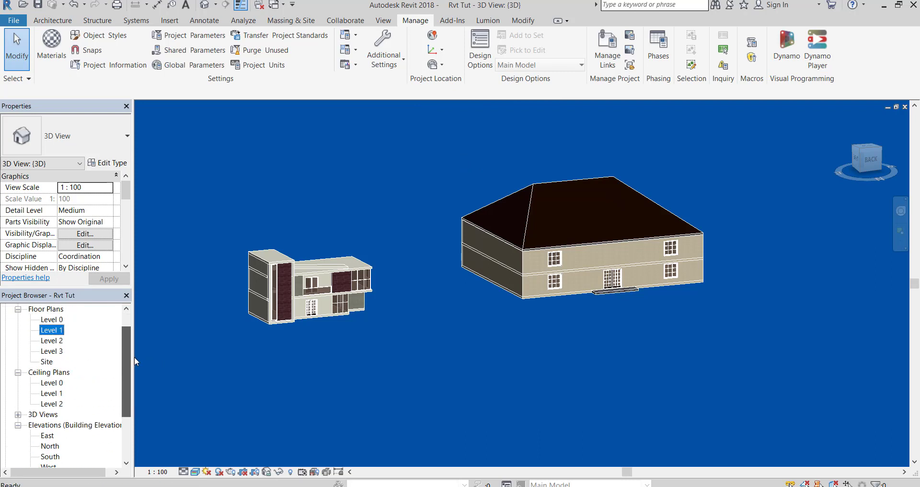
double_click(52, 328)
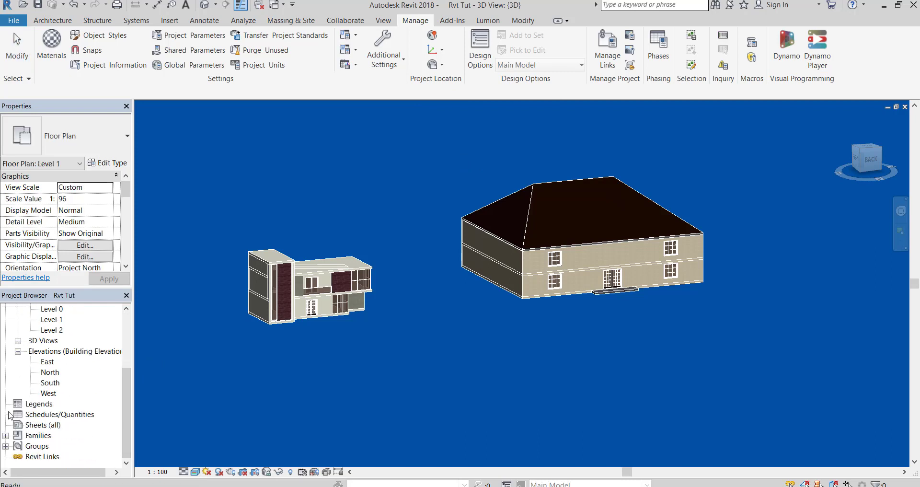
mouse_move(375, 111)
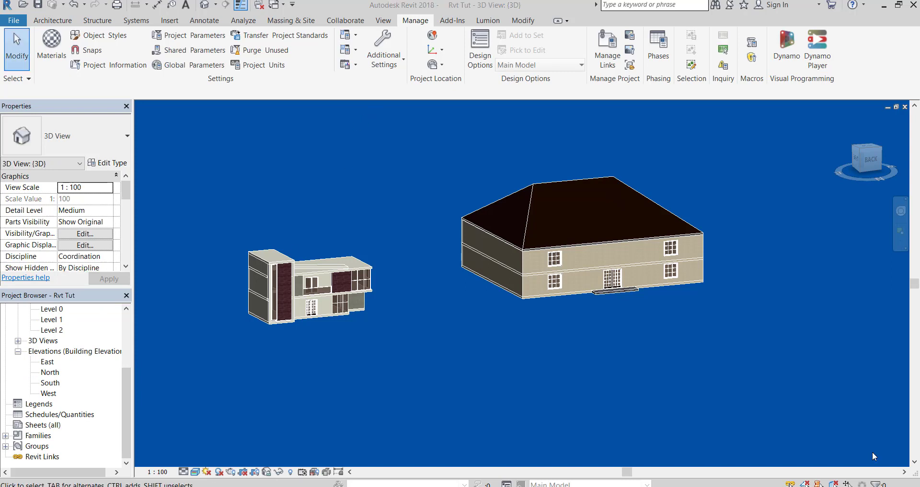
mouse_move(383, 20)
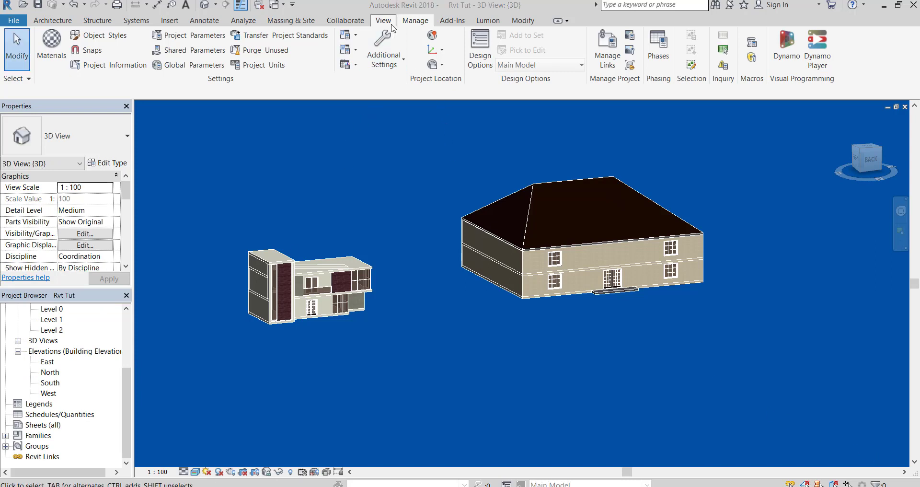
Create a new Material Takeoff from the View tab's Schedules list with Walls as the category.
left_click(382, 20)
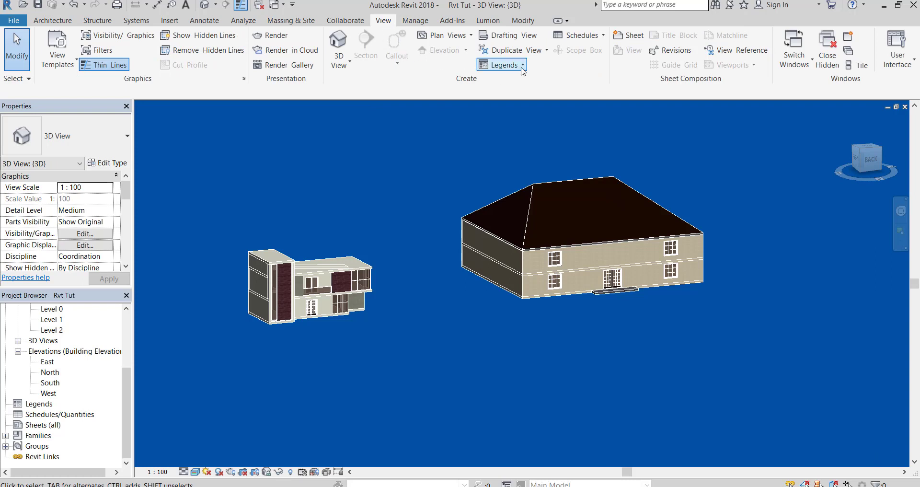
left_click(603, 35)
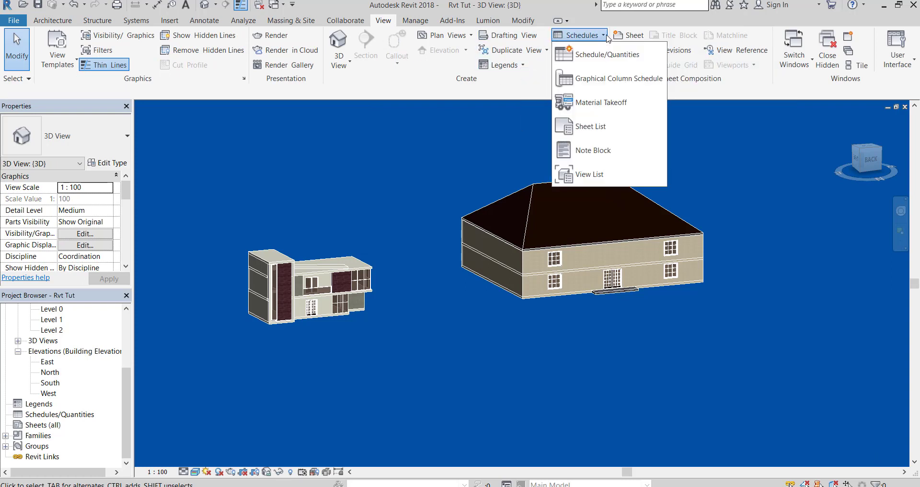
mouse_move(600, 102)
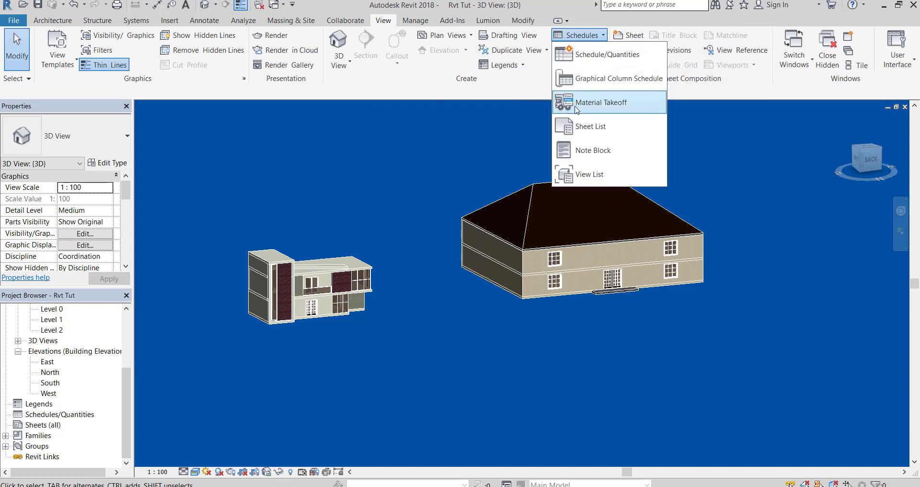
mouse_move(592, 111)
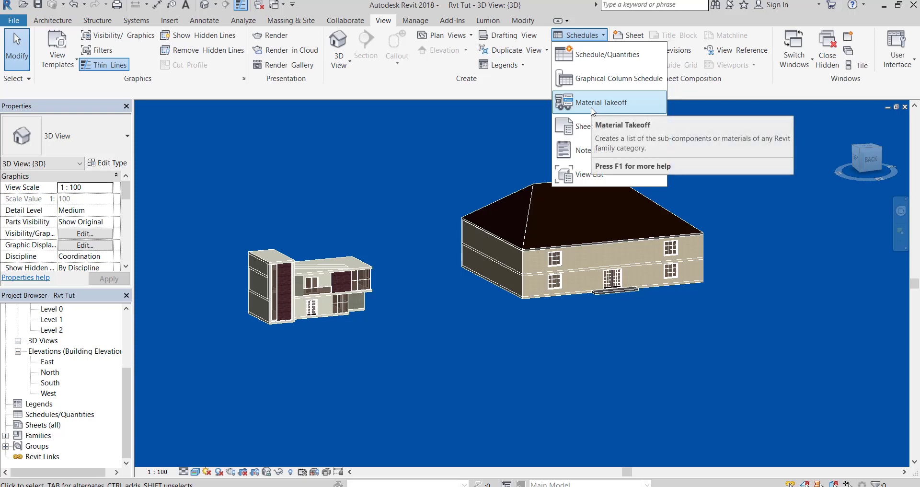
left_click(601, 102)
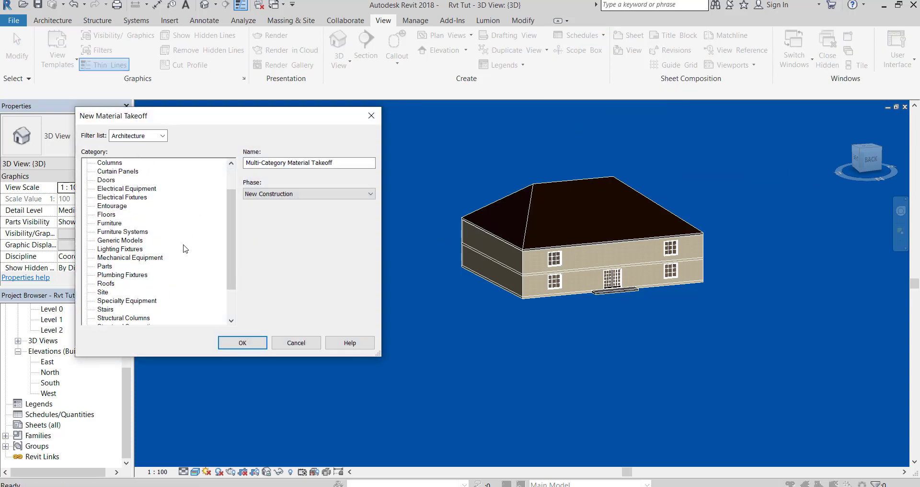
left_click(106, 310)
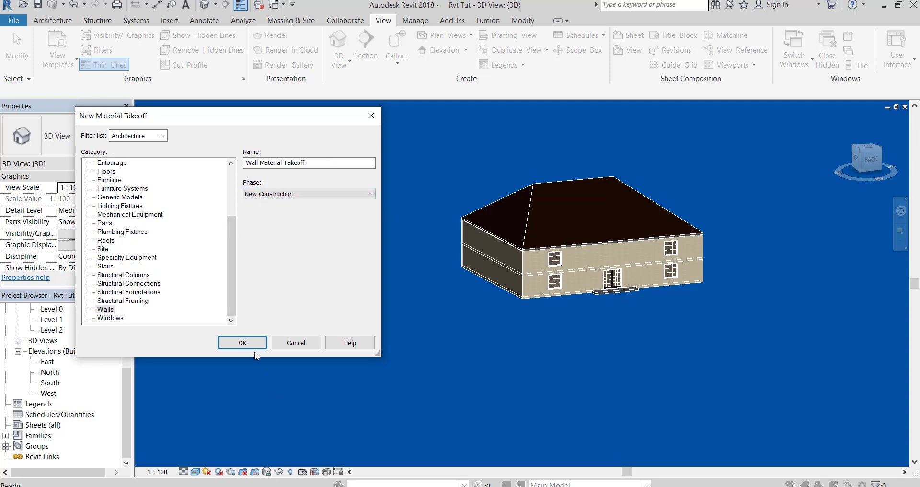
Add Material: Area and Material: Name to the scheduled fields and move Name to the top.
left_click(242, 342)
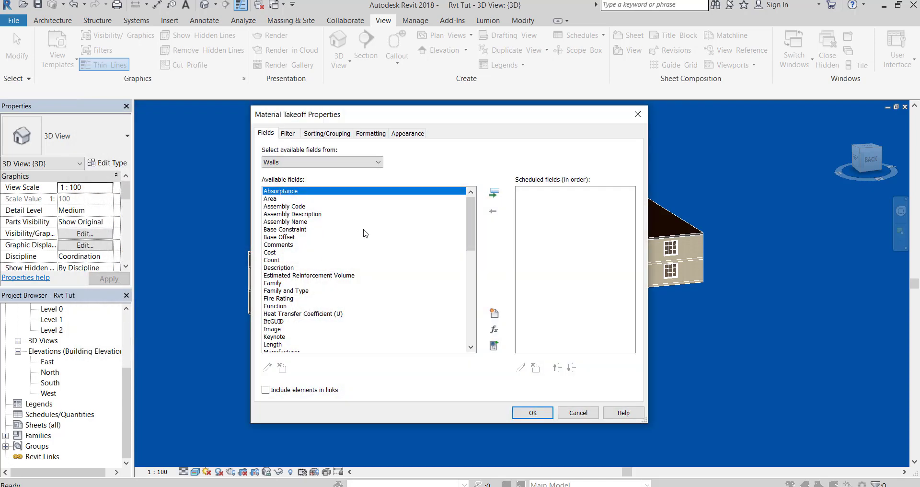
scroll("down", 3)
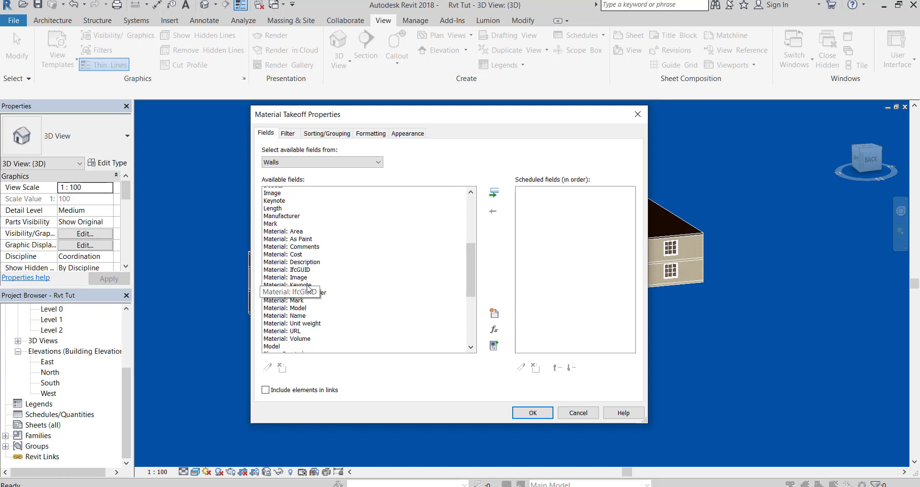
left_click(284, 206)
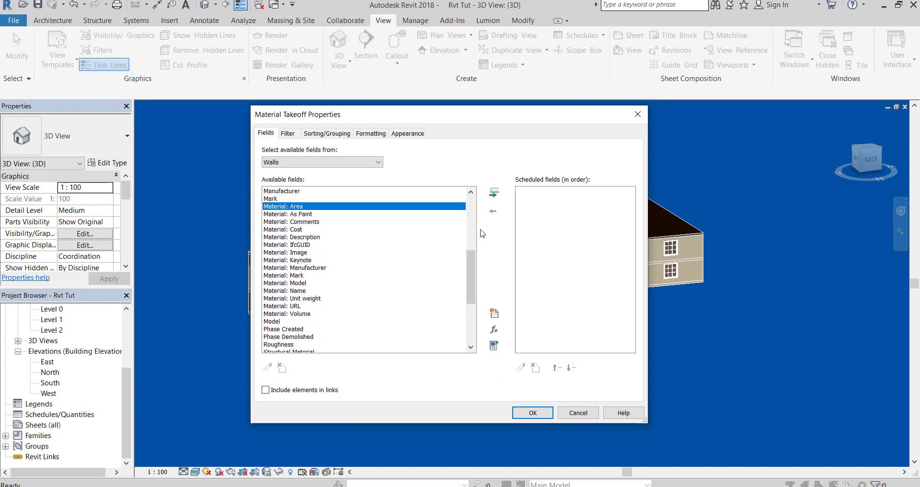
left_click(494, 192)
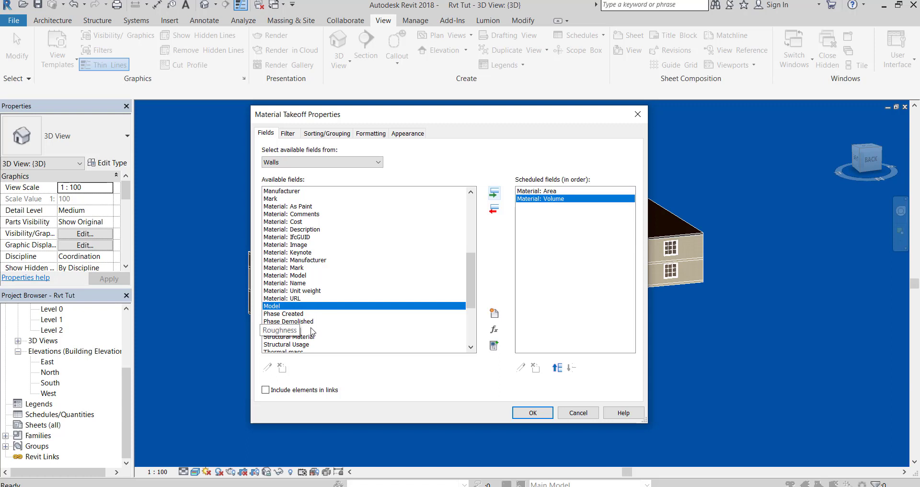
left_click(286, 283)
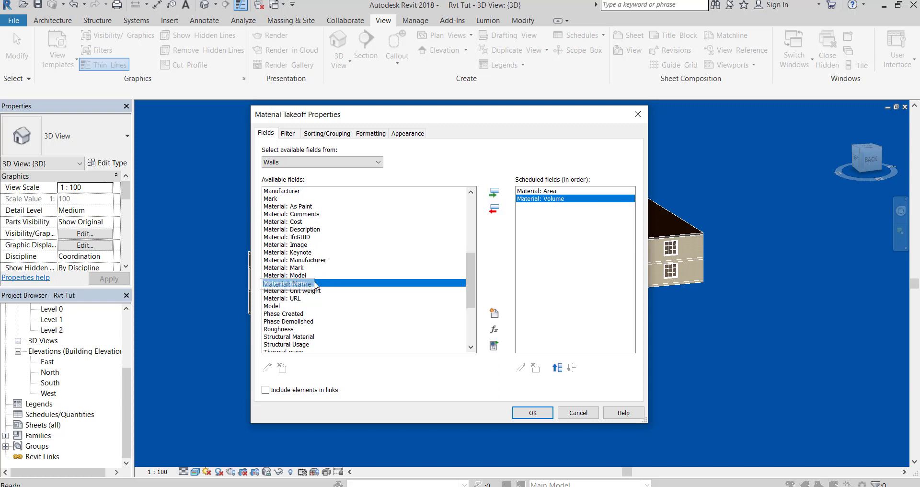
left_click(494, 191)
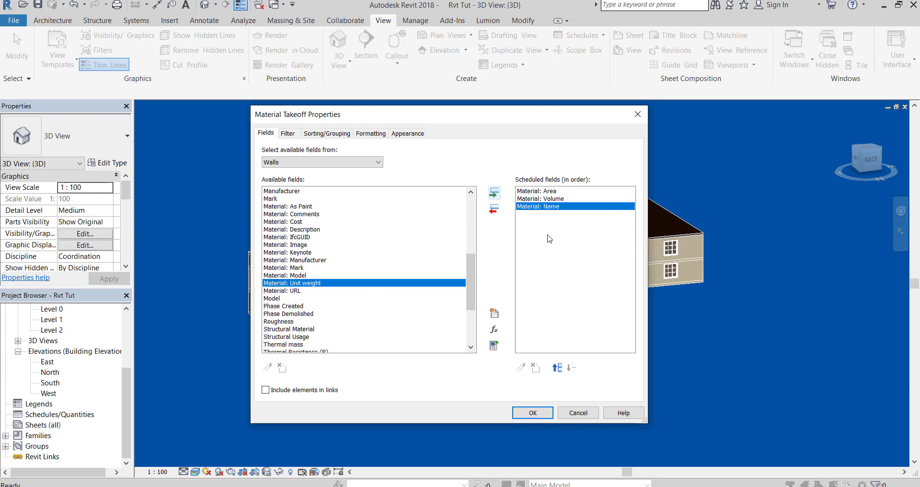
mouse_move(552, 376)
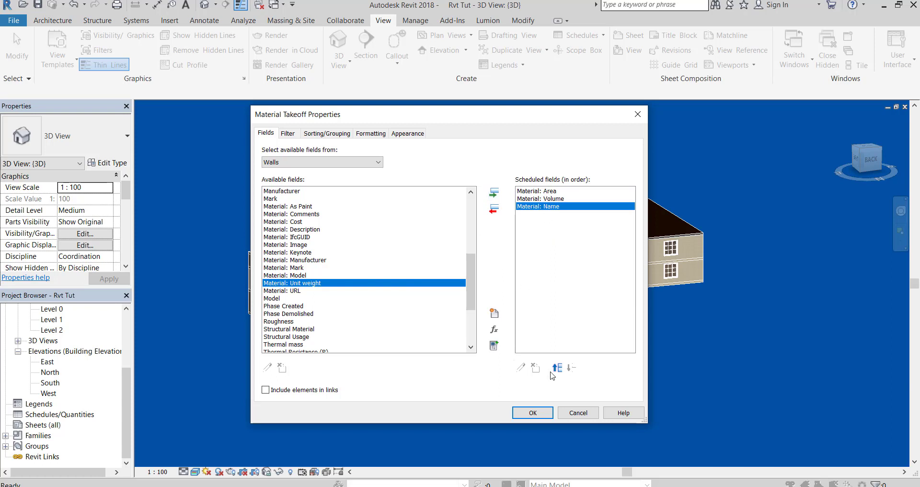
left_click(556, 368)
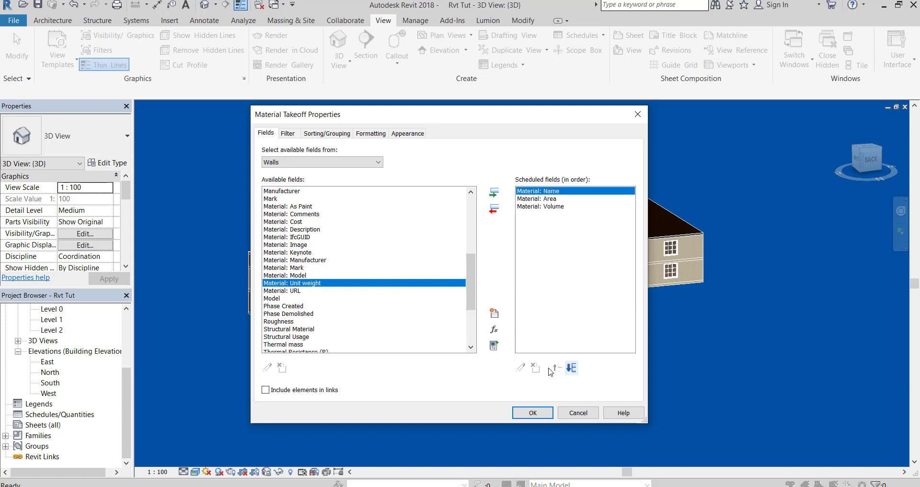
scroll("down", 3)
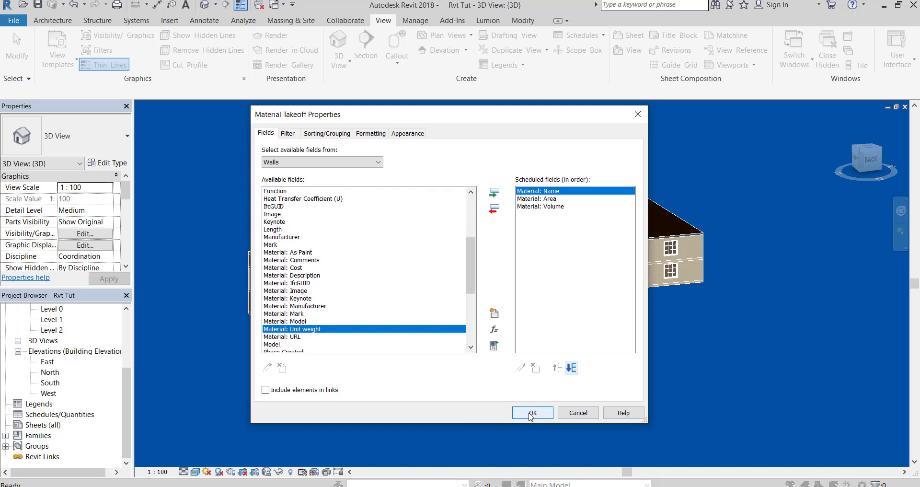
Confirm the Material Takeoff Properties fields and generate the Wall Material Takeoff schedule.
left_click(532, 412)
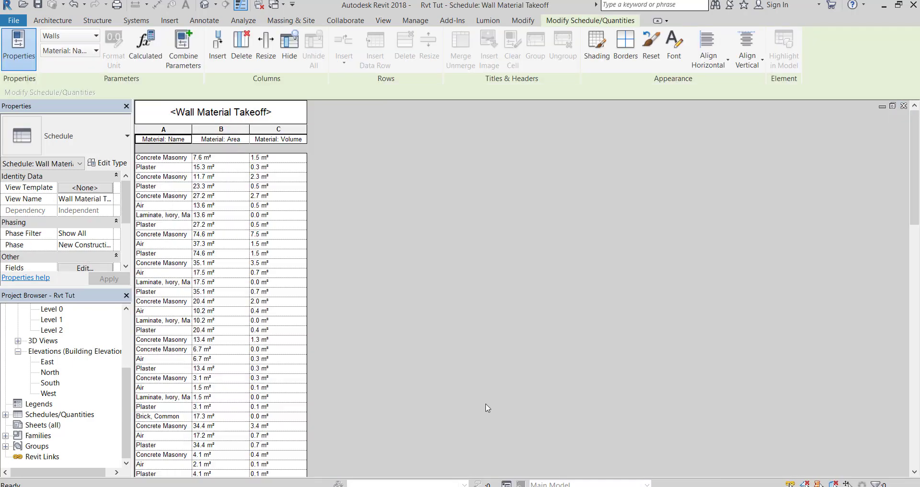
scroll("down", 3)
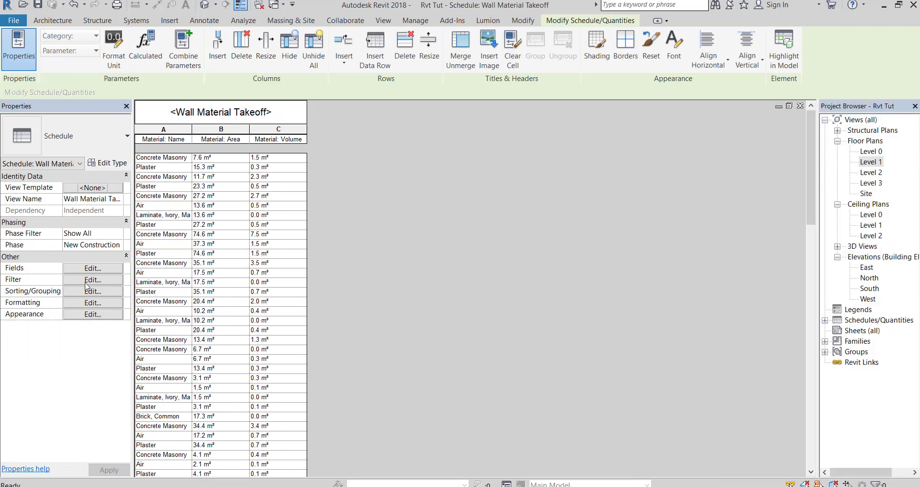
Filter the schedule by Material: Name equals Plaster.
left_click(92, 279)
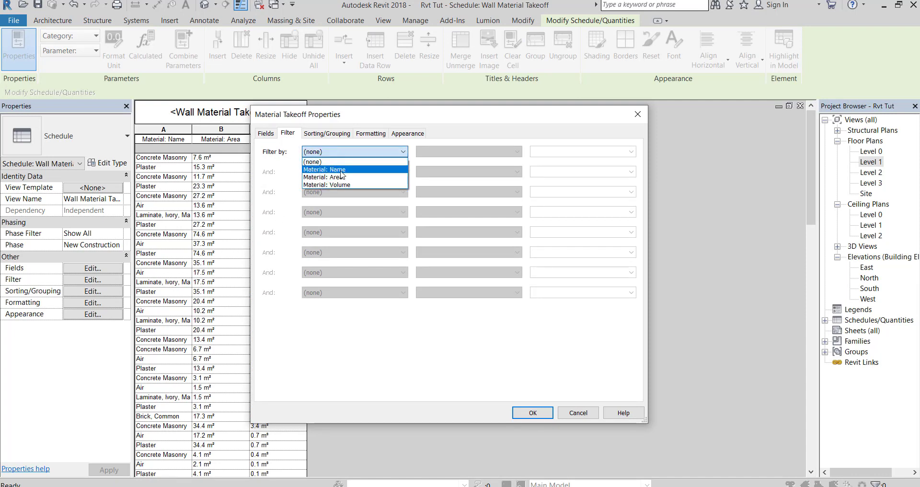
left_click(324, 169)
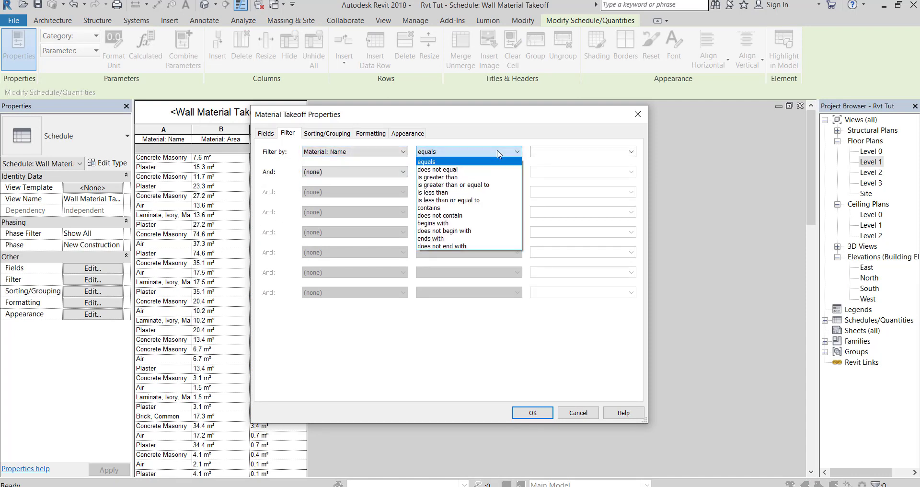
left_click(425, 162)
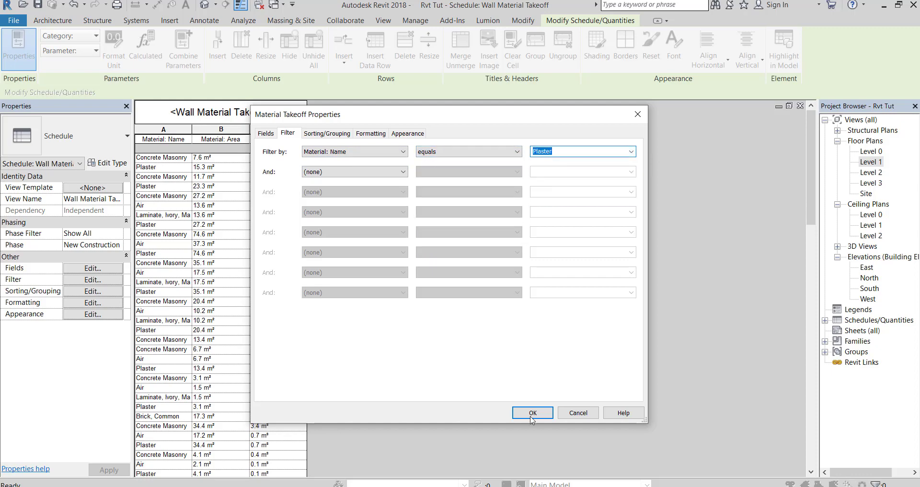
left_click(532, 412)
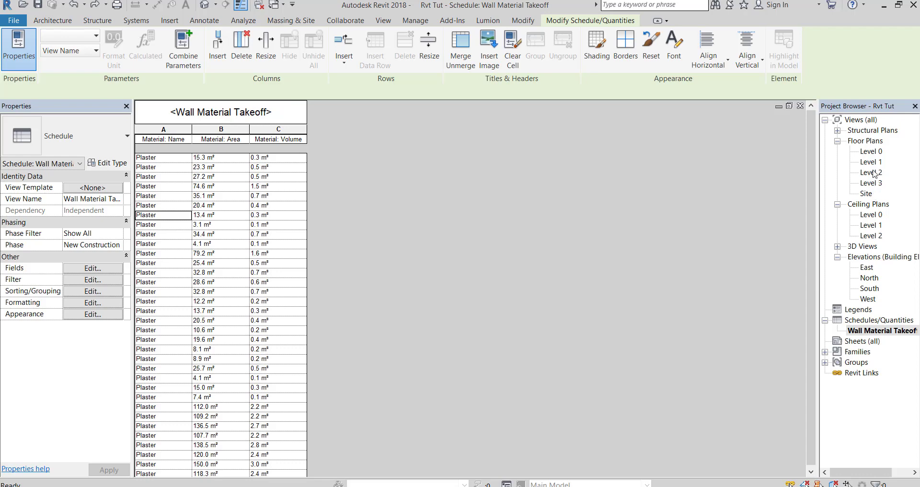
Reopen the Wall Material Takeoff from the Project Browser and bring up the File menu export options.
double_click(873, 173)
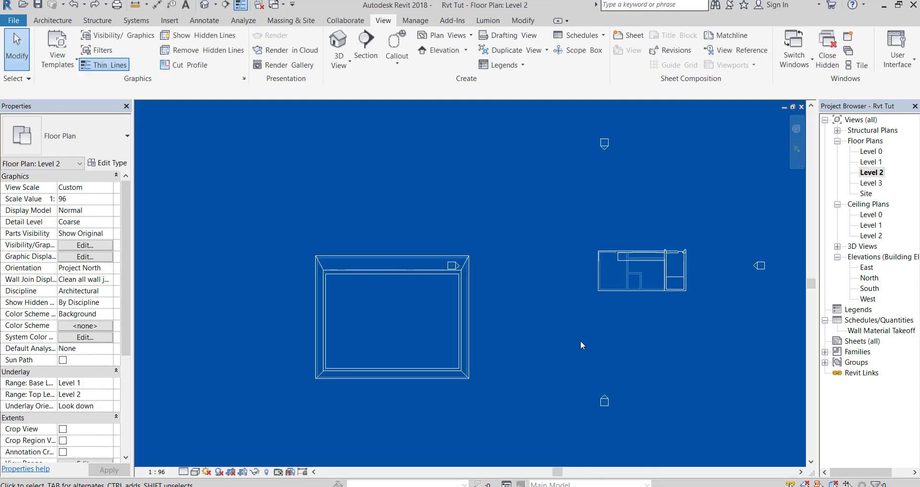
double_click(880, 330)
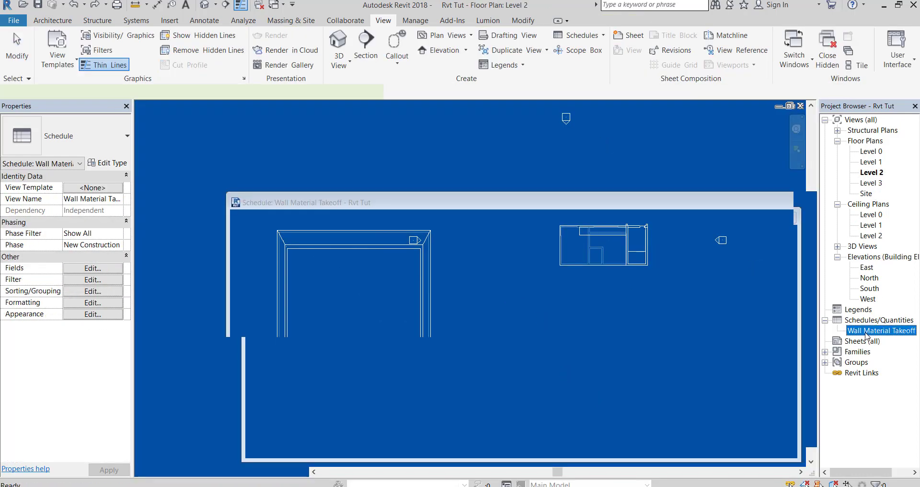
double_click(880, 331)
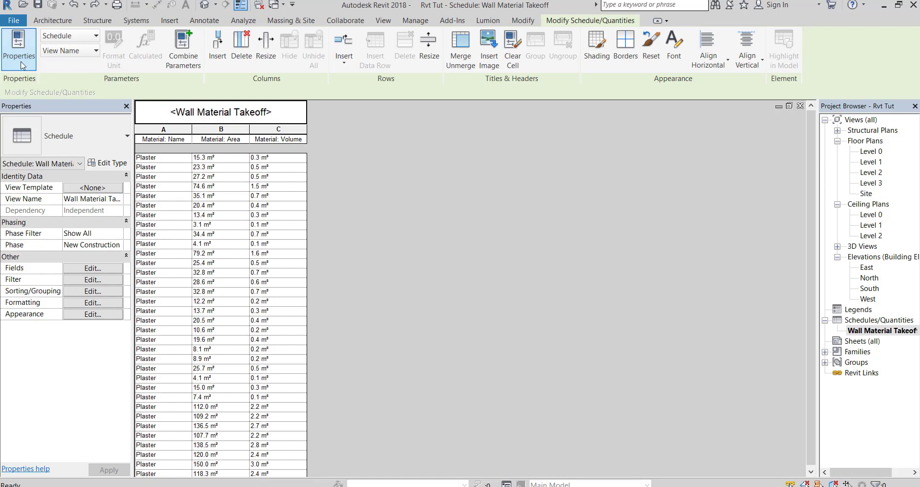
left_click(13, 20)
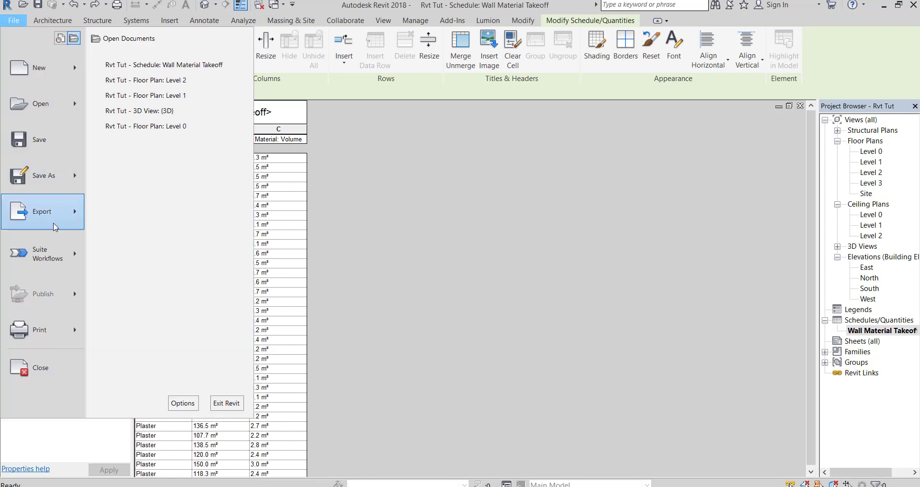
left_click(130, 366)
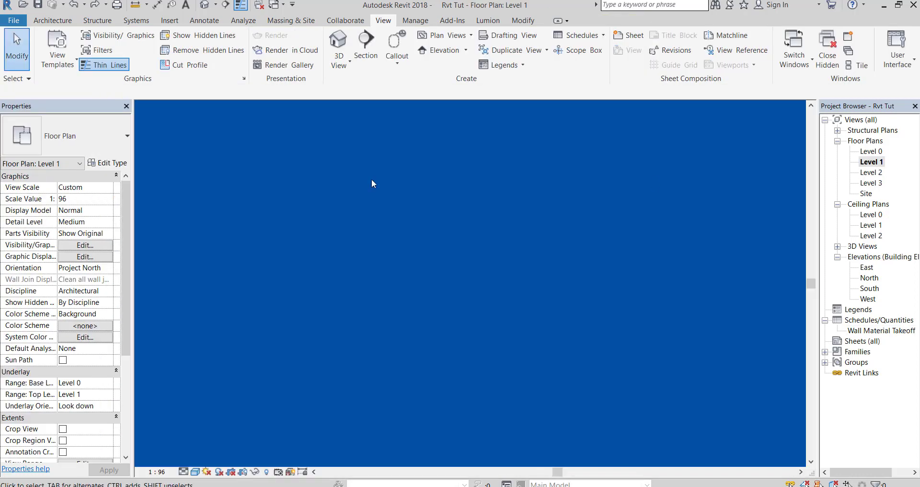
left_click(14, 20)
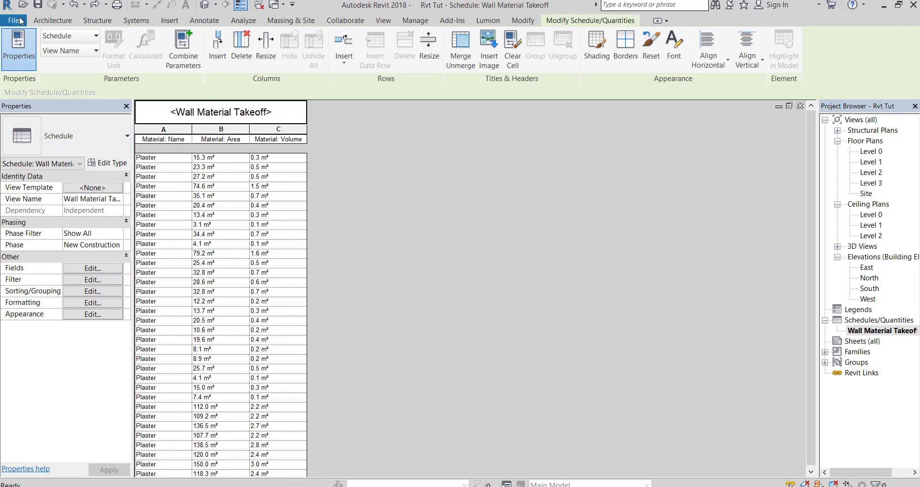
left_click(14, 20)
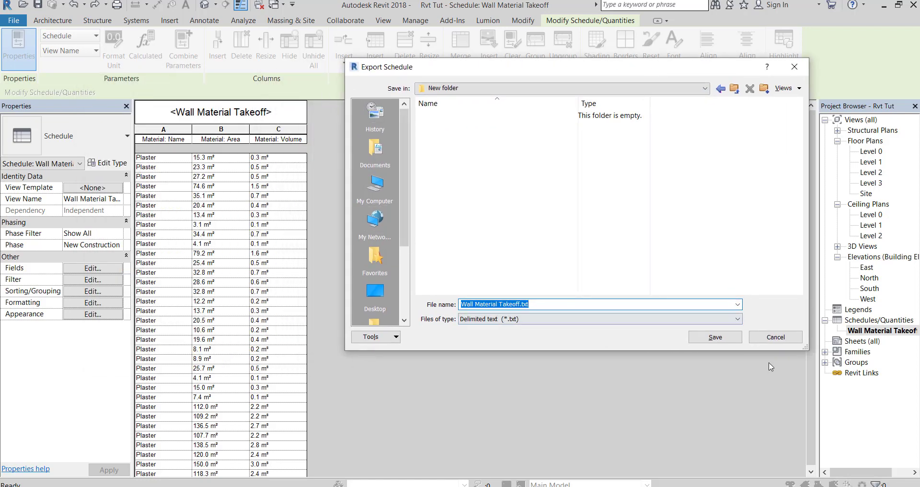
mouse_move(774, 336)
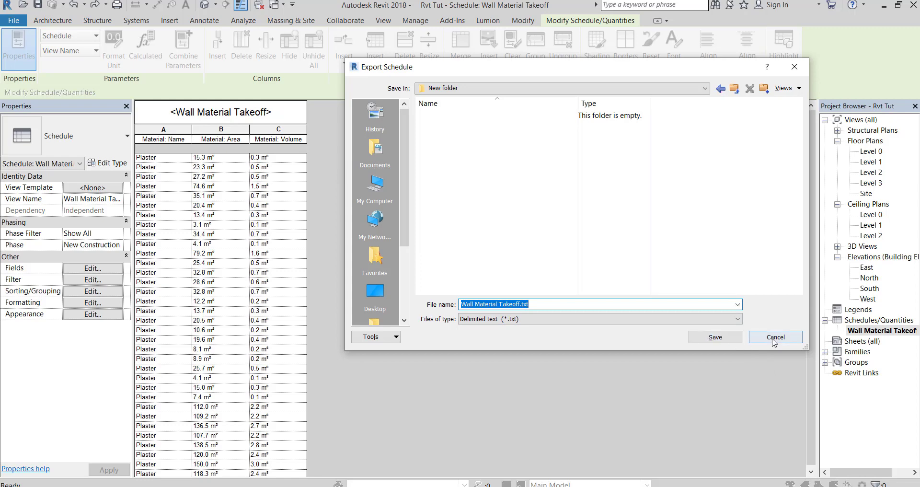
left_click(774, 337)
type("f")
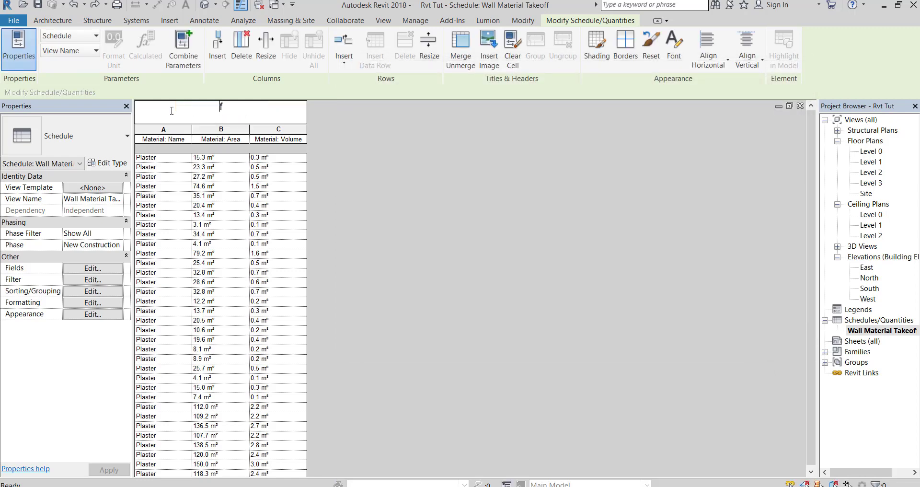
Retitle the filtered schedule 'Plaster Quantities'.
type("Plaster Quantities")
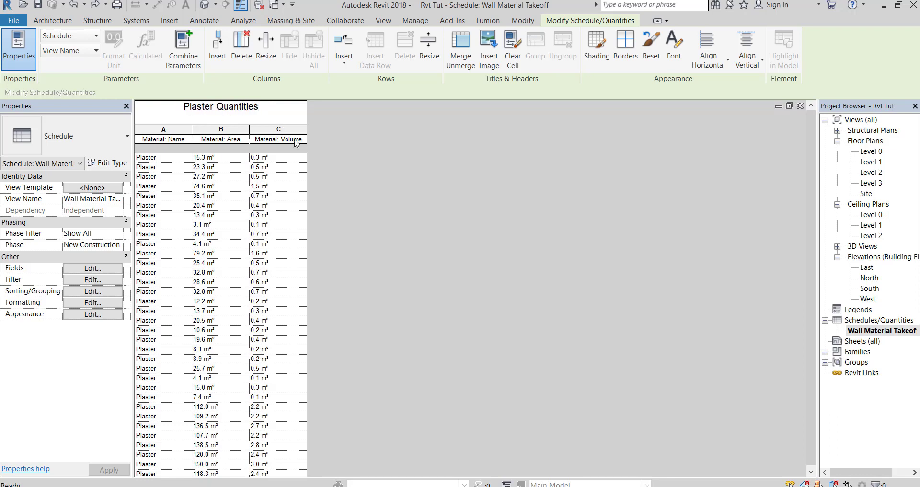
Export the schedule report as 'Plaster Quantities.txt' with tab field delimiters.
left_click(14, 20)
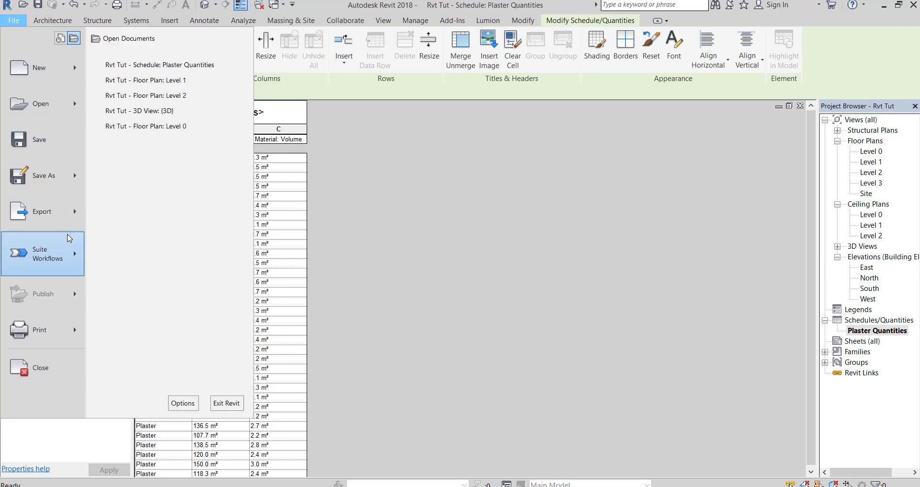
left_click(41, 211)
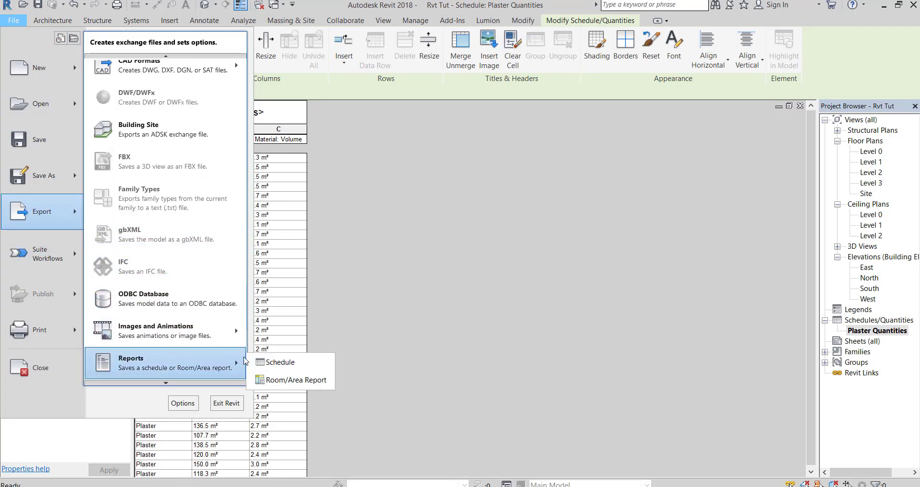
left_click(281, 362)
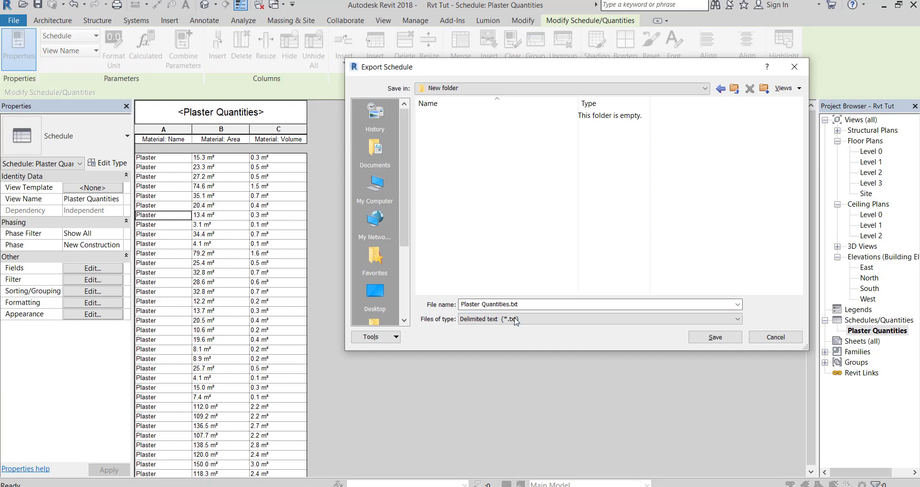
left_click(592, 304)
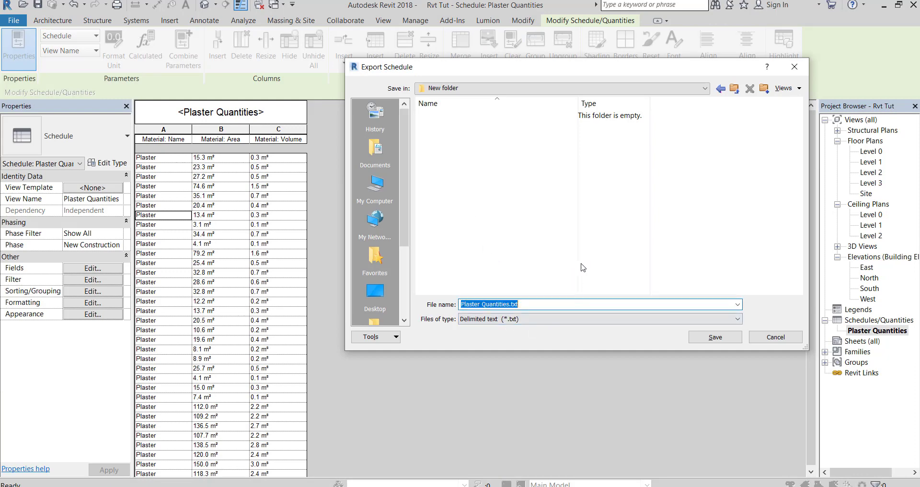
left_click(713, 336)
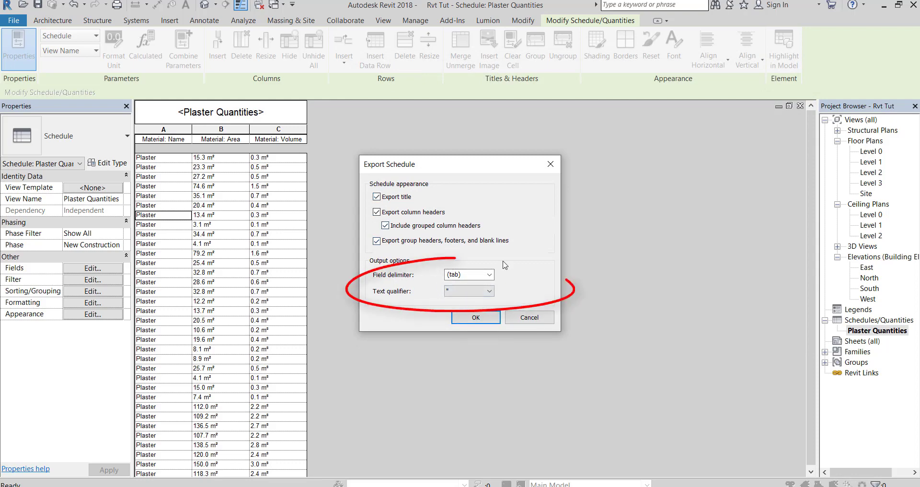
left_click(475, 317)
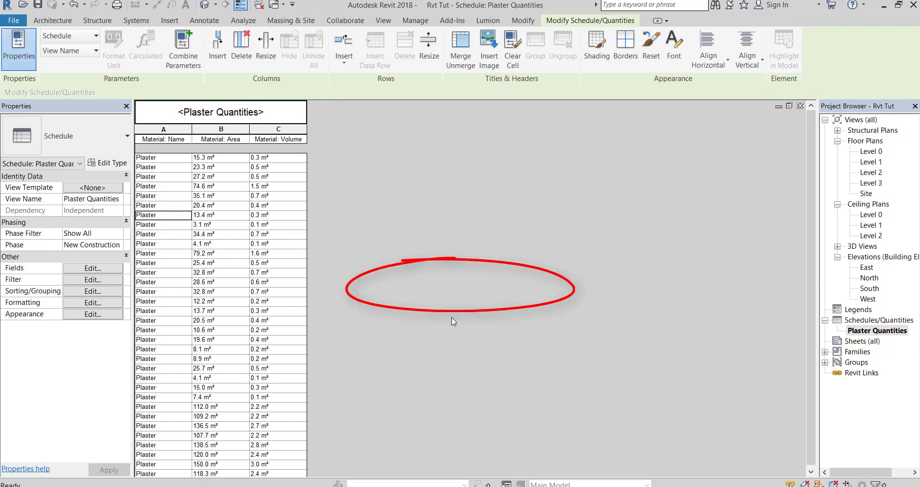
mouse_move(187, 446)
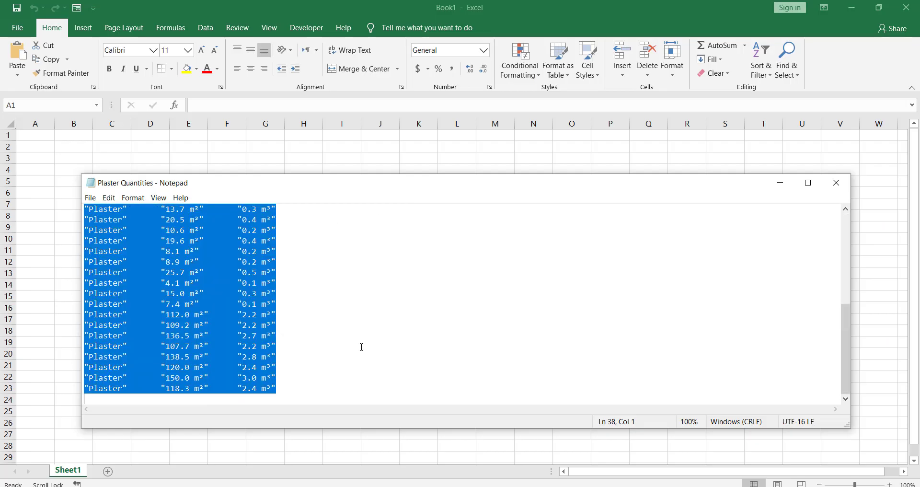
mouse_move(93, 144)
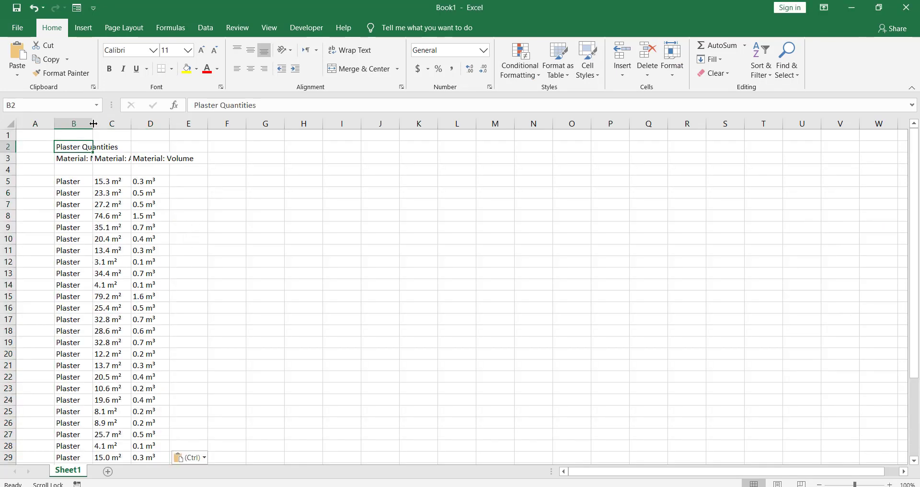
Widen columns B and D, then merge-and-centre the title across B2:D2, bold, font size 16.
left_click_drag(93, 123, 128, 124)
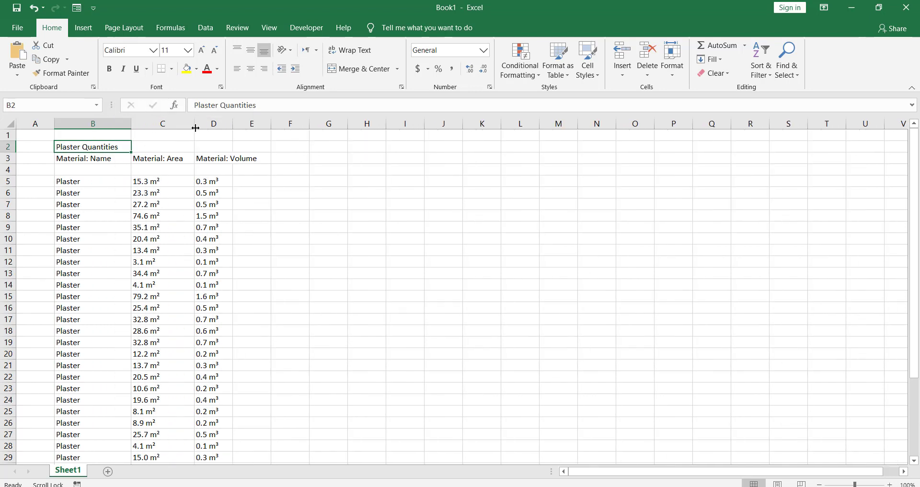
left_click_drag(195, 124, 268, 123)
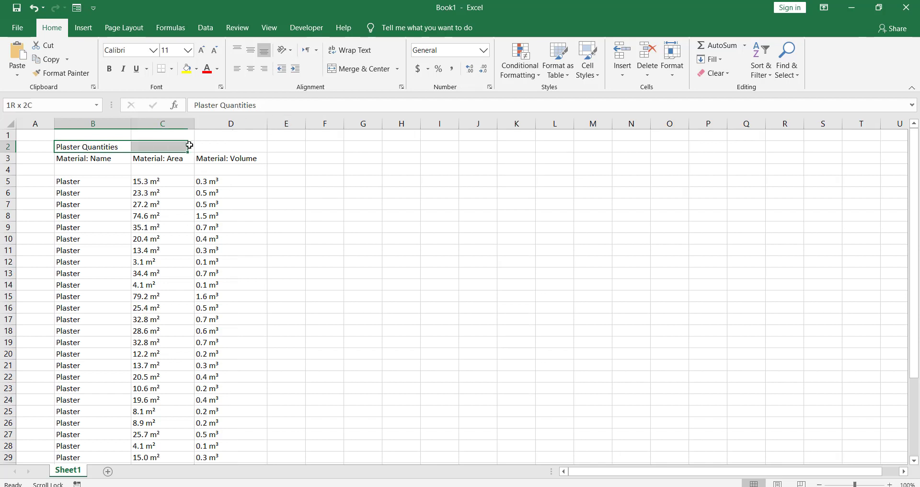
left_click(359, 69)
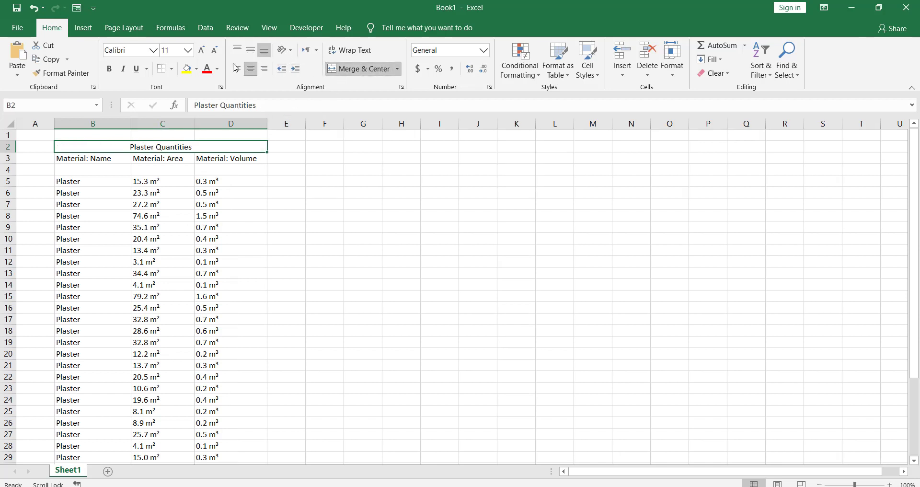
left_click(109, 69)
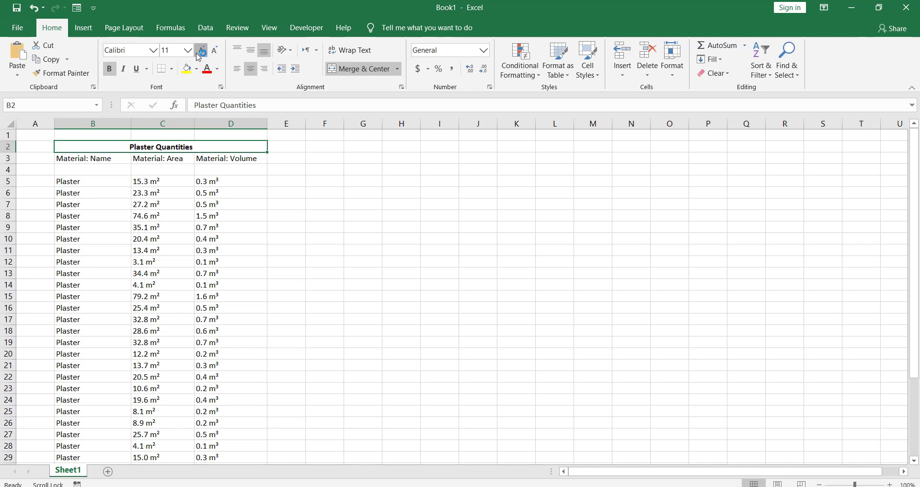
left_click(201, 50)
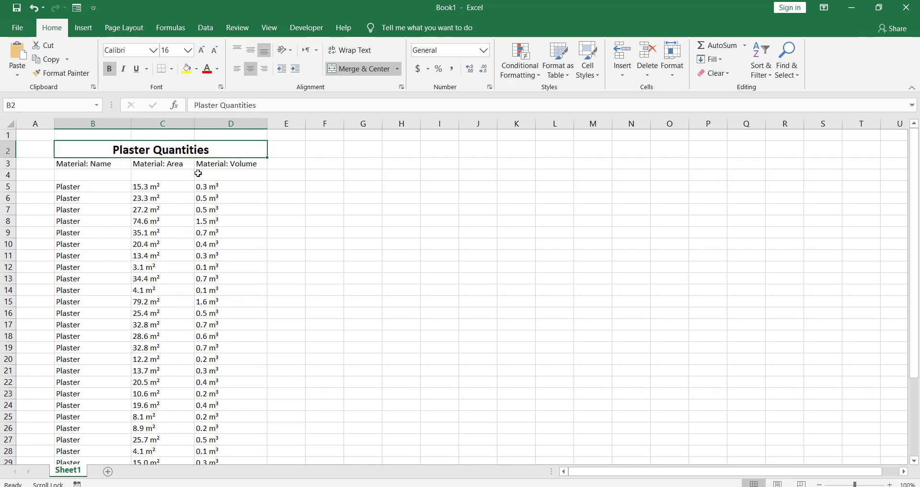
scroll("down", 3)
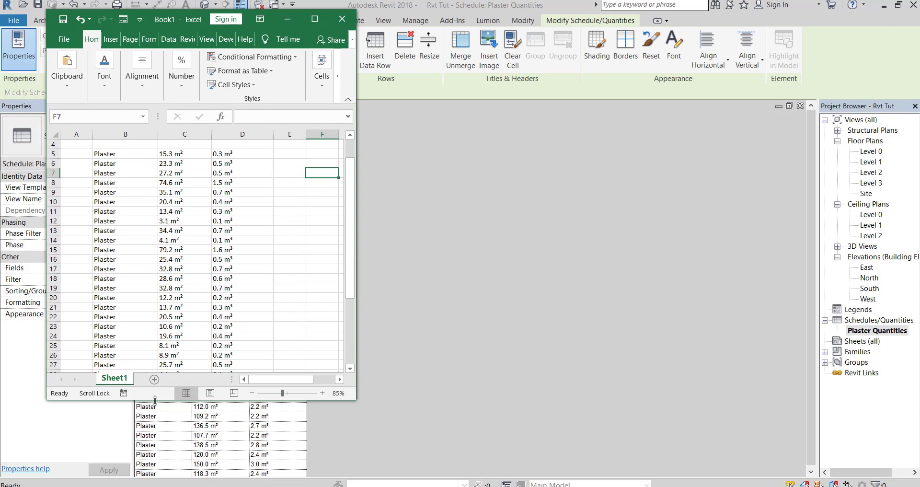
Close the Book1 workbook and choose Don't Save.
scroll("down", 3)
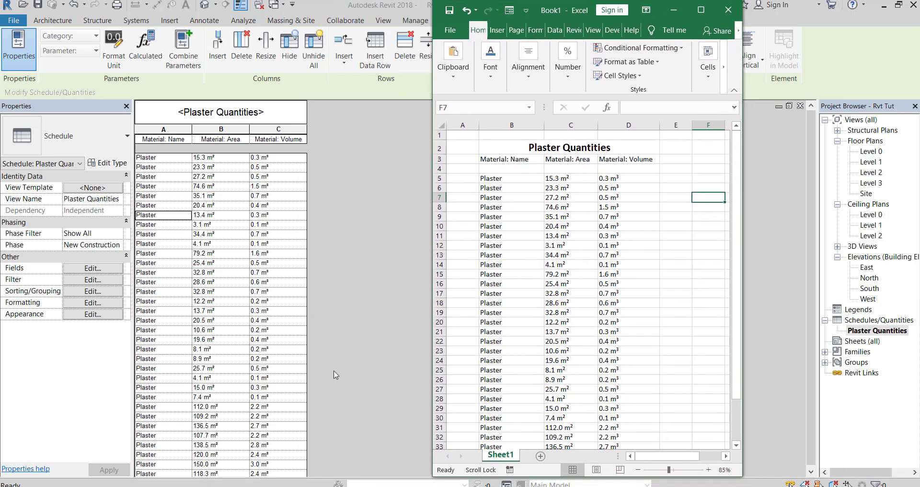
mouse_move(569, 162)
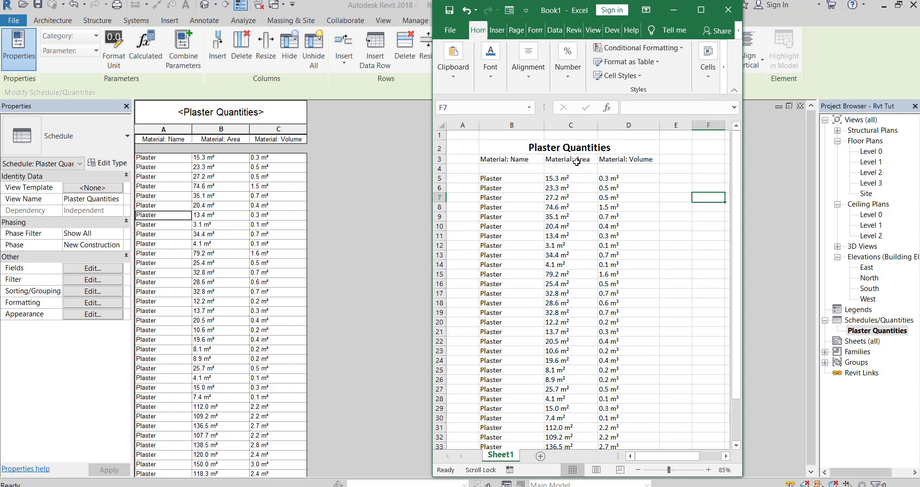
mouse_move(716, 29)
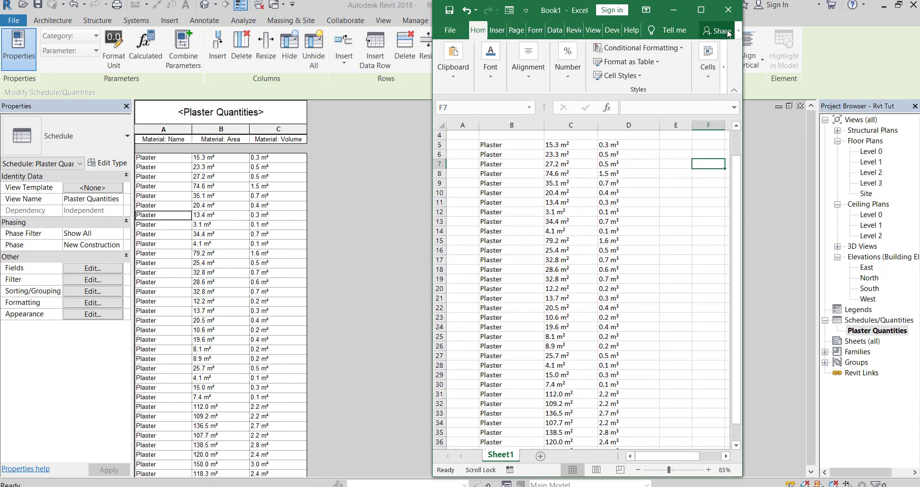
mouse_move(727, 9)
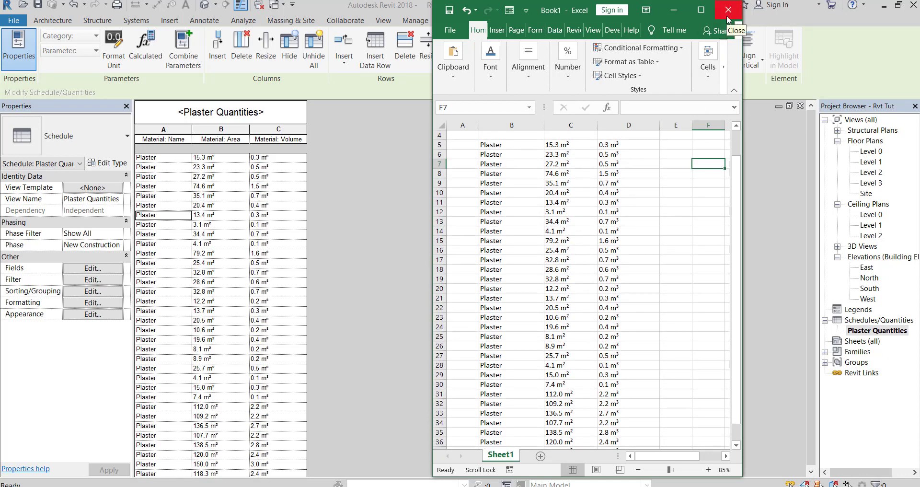
left_click(728, 9)
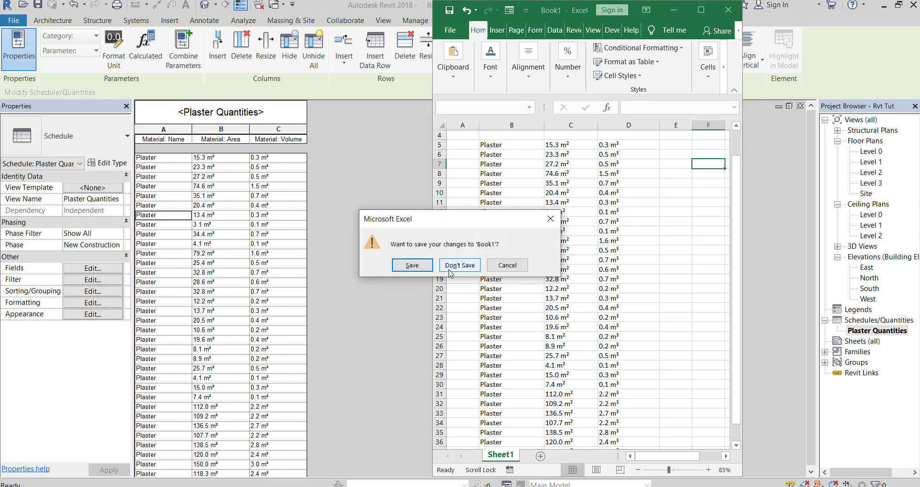
left_click(459, 264)
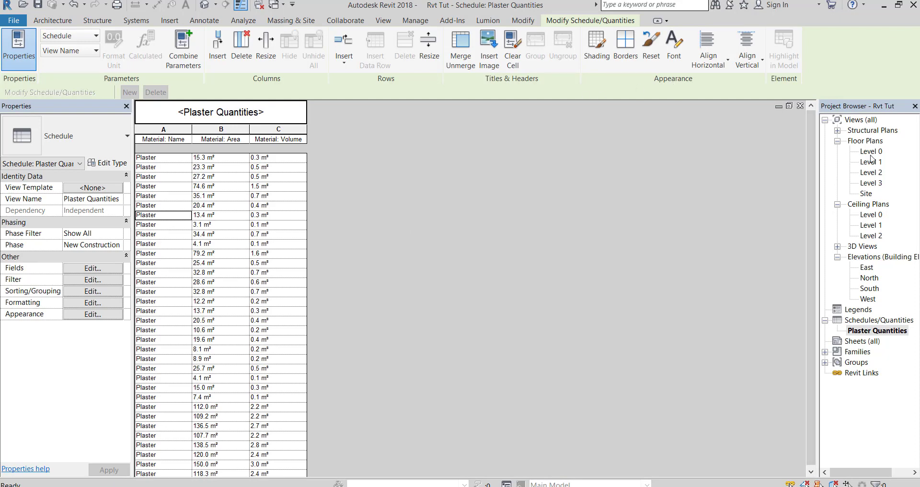
mouse_move(850, 323)
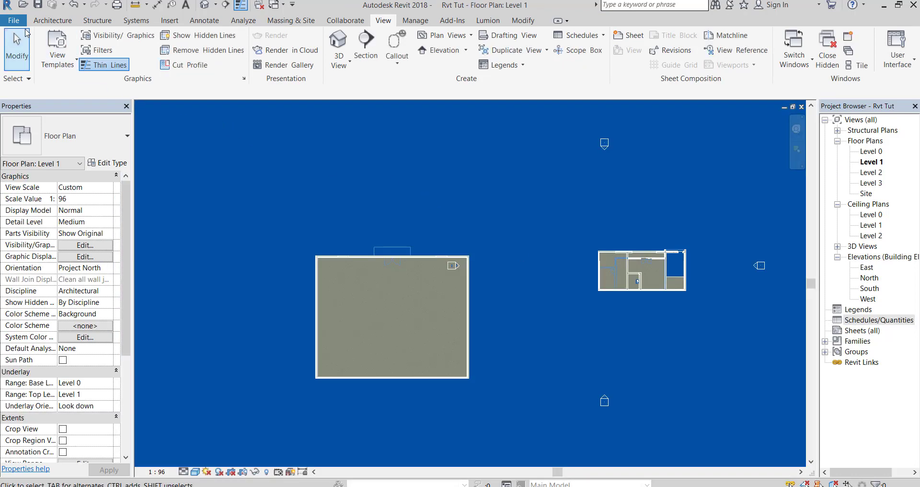
In Options > Graphics, set the drawing background colour to White.
left_click(13, 20)
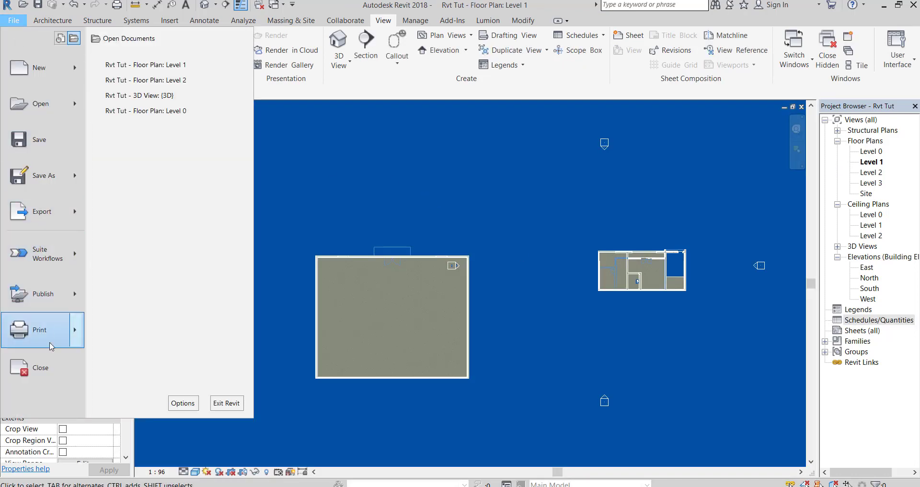
left_click(182, 402)
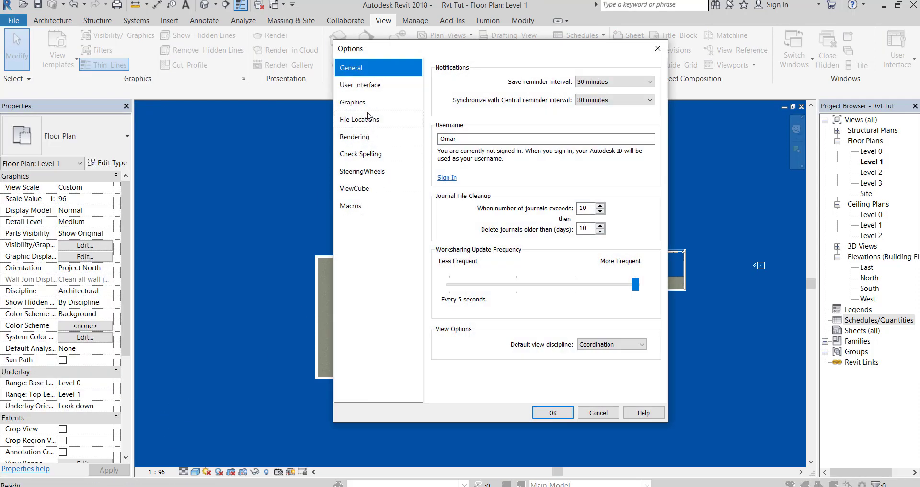
left_click(352, 102)
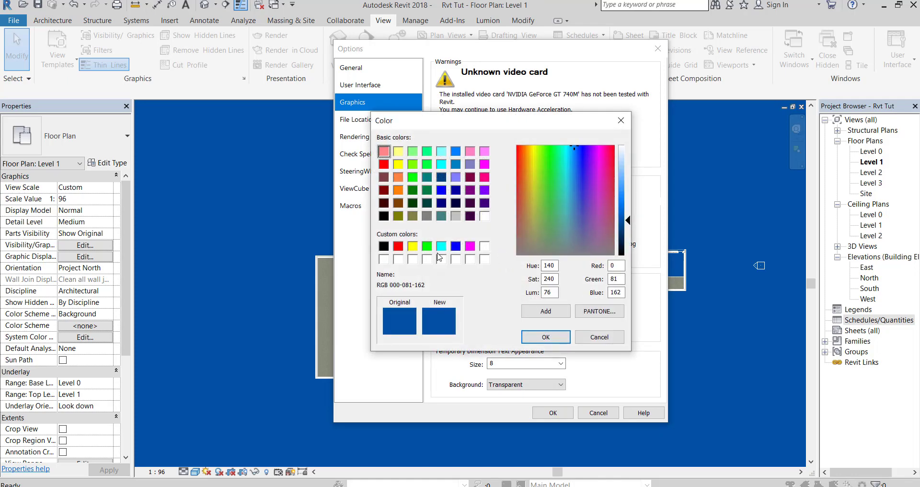
left_click(484, 245)
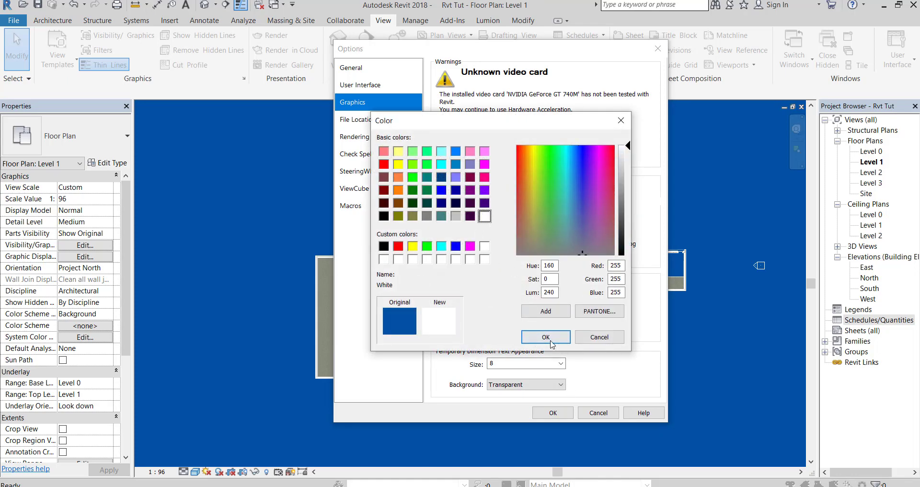
left_click(544, 336)
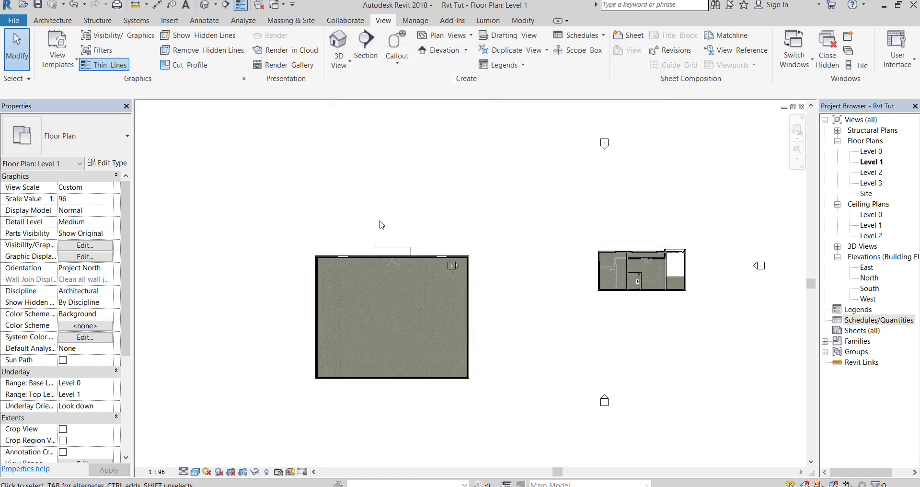